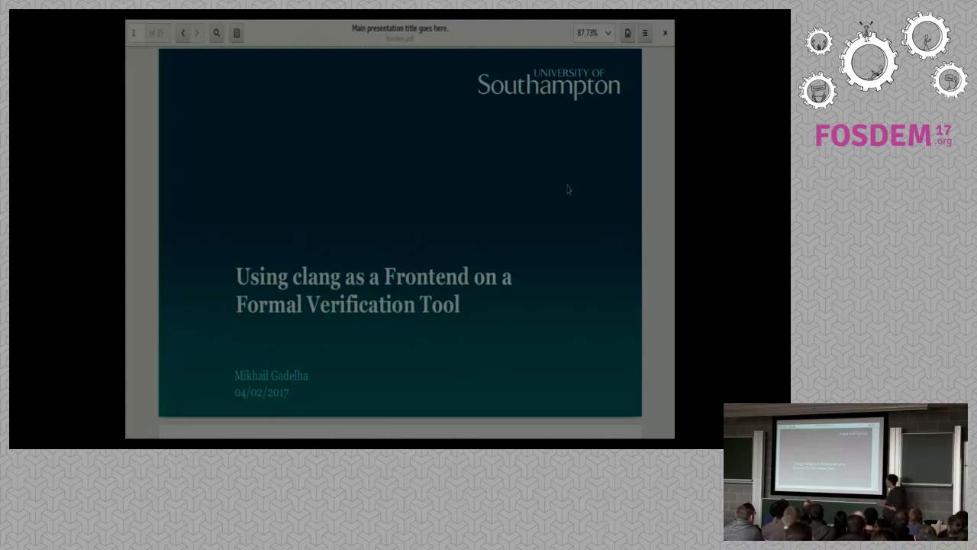
# Page past the Ariane 5 and USS Yorktown slides to slide 8, 'What's Formal Methods?'.
pyautogui.click(196, 32)
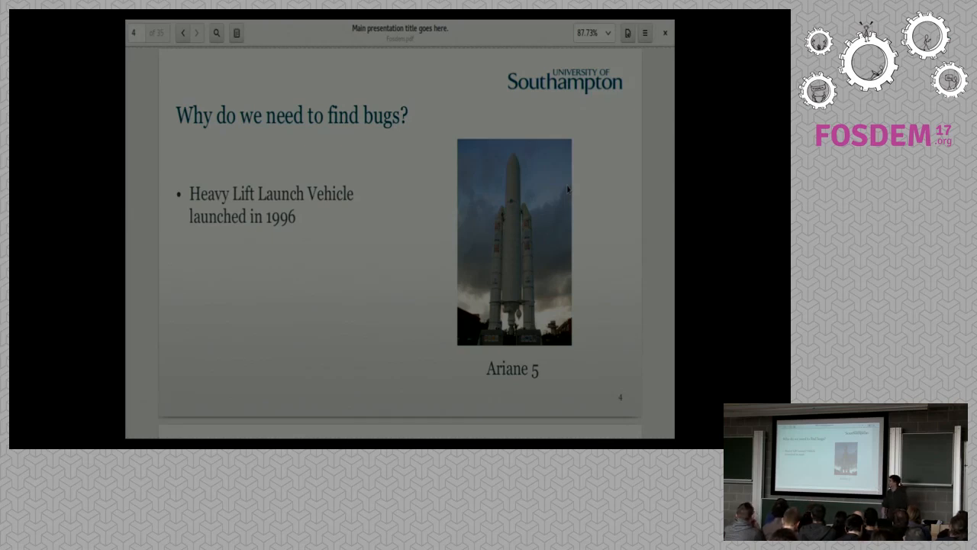
pyautogui.click(196, 32)
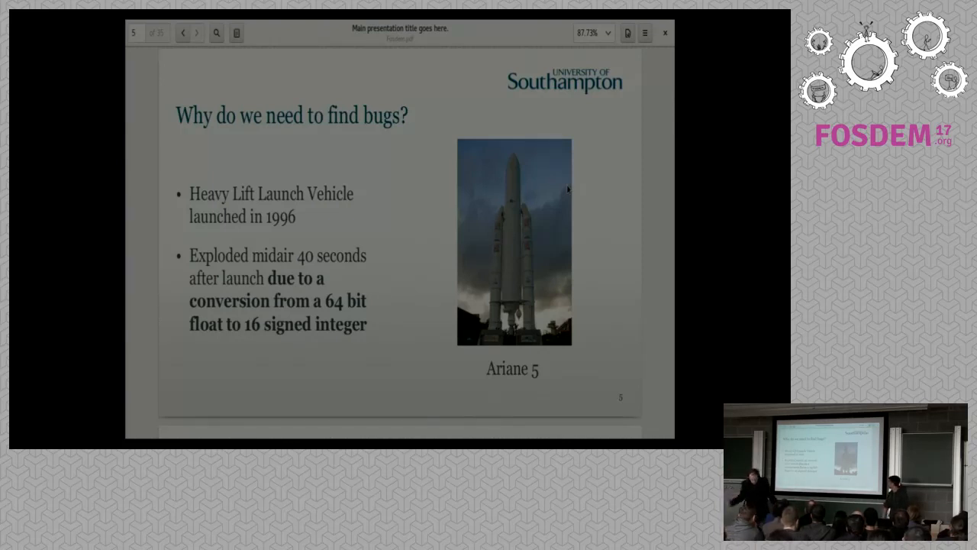
pyautogui.click(196, 32)
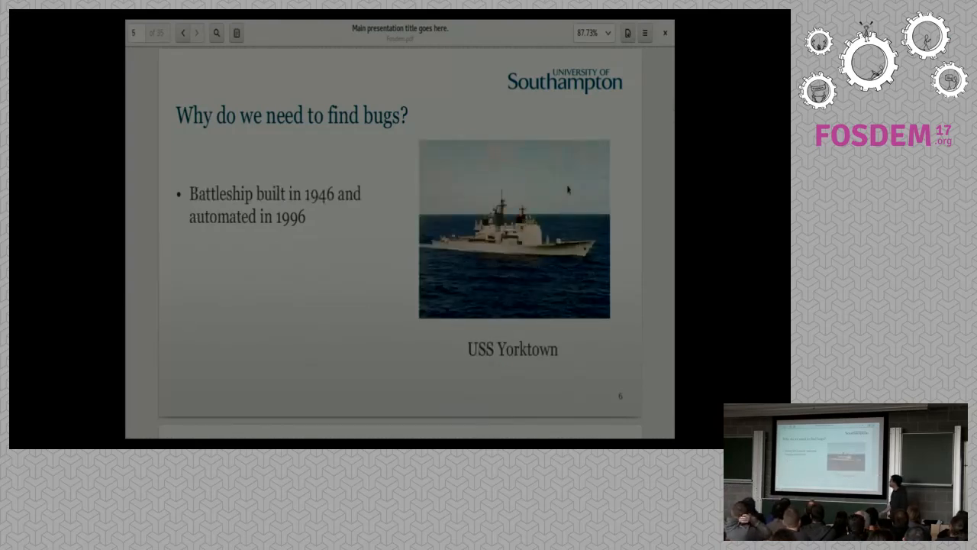
pyautogui.click(196, 32)
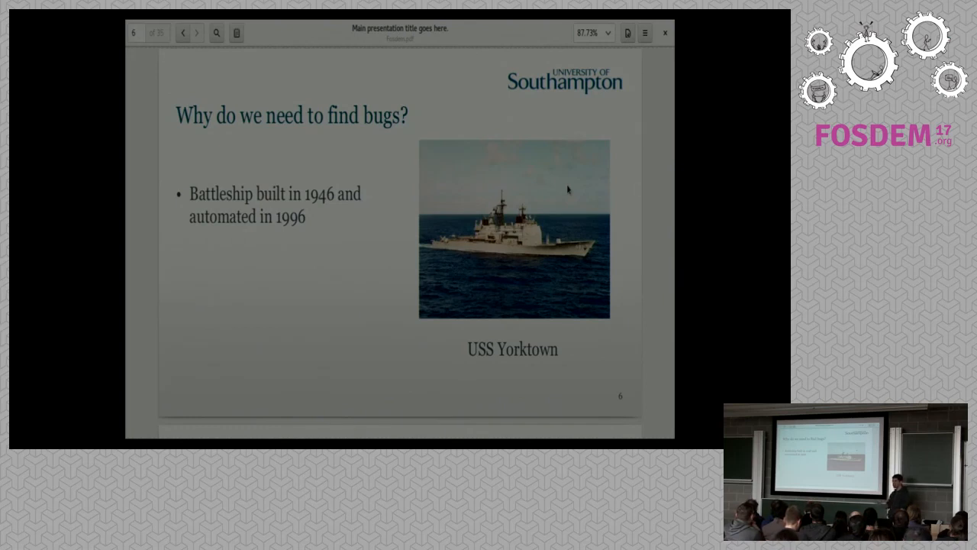
pyautogui.press('Right')
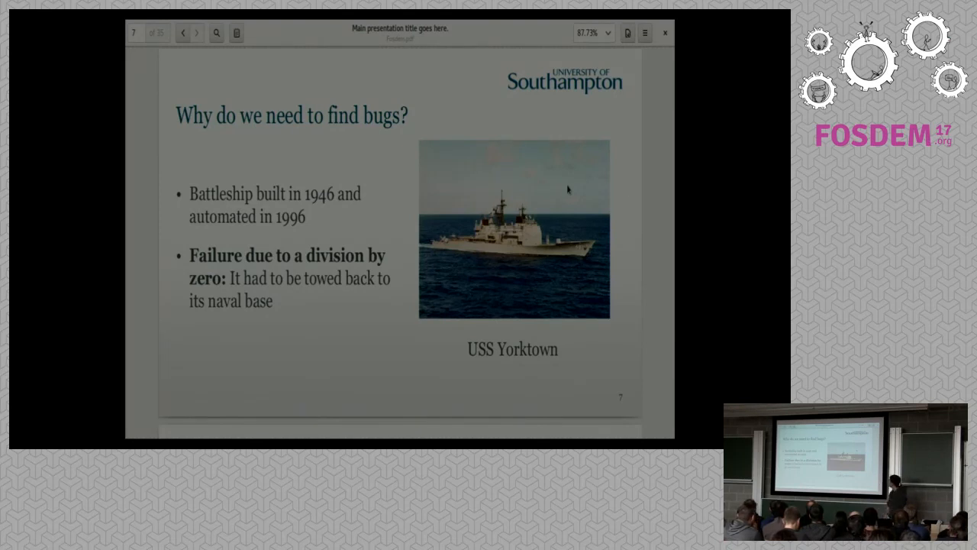
pyautogui.click(197, 32)
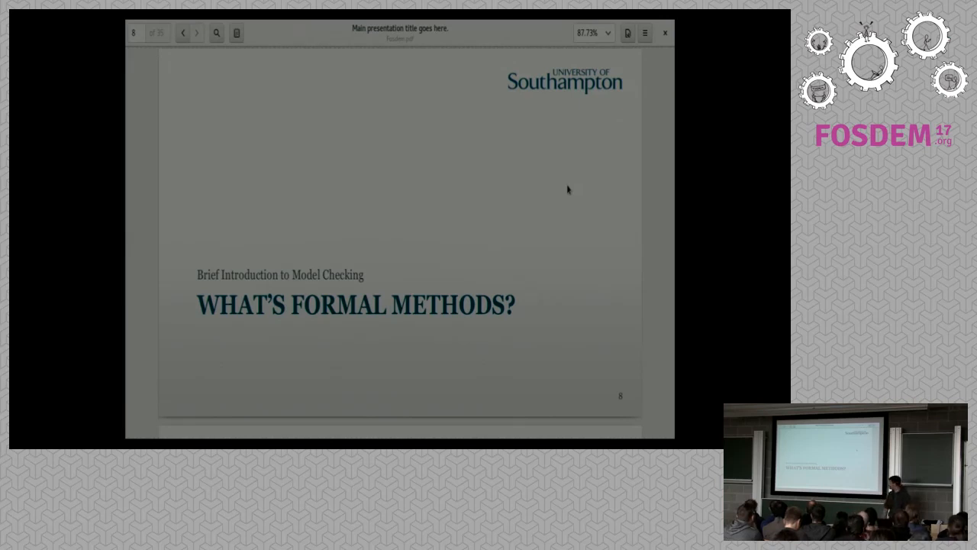
# Advance past the Model Checking overview to slide 15, the ESBMC section opener.
pyautogui.click(196, 33)
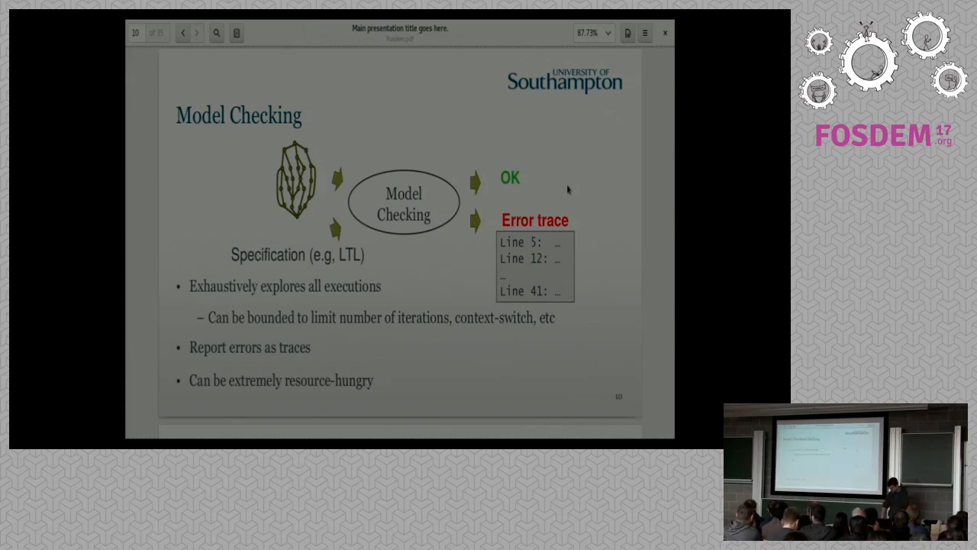
pyautogui.click(196, 32)
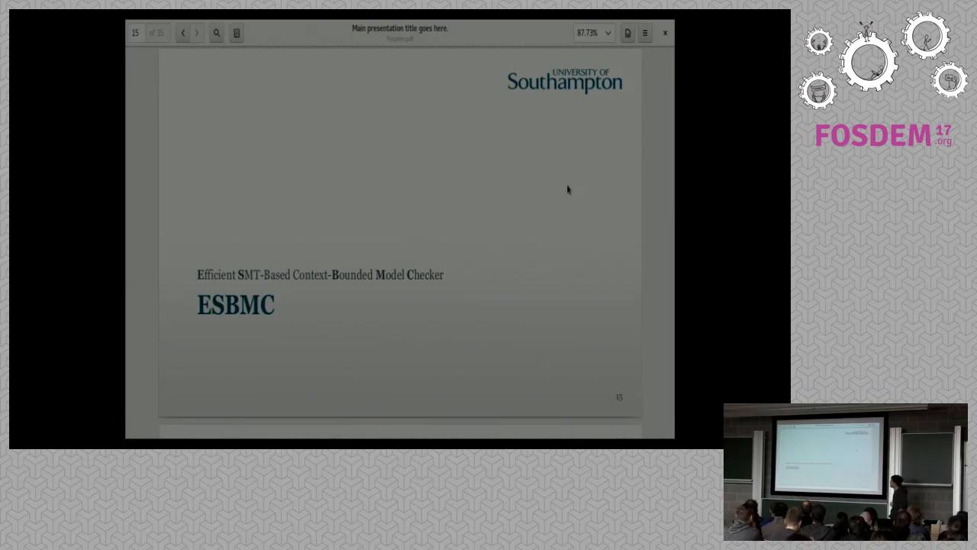
# Page through the ESBMC architecture and built-in checks slides to slide 19, DEMO.
pyautogui.click(196, 32)
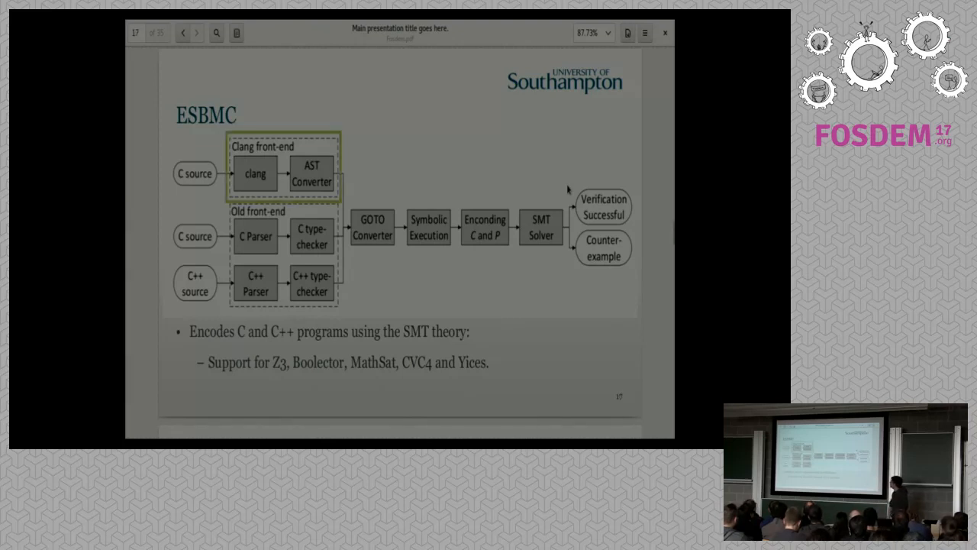
pyautogui.click(196, 32)
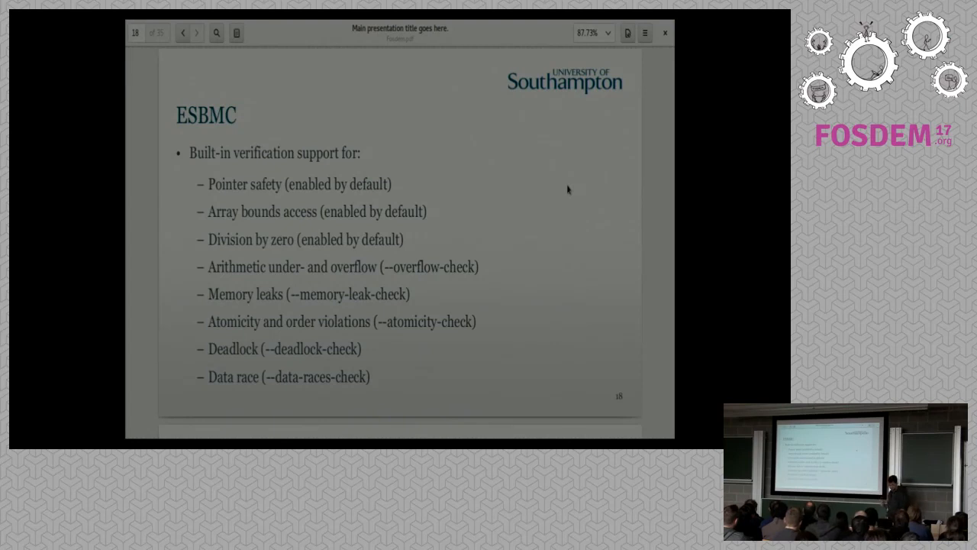
pyautogui.click(196, 33)
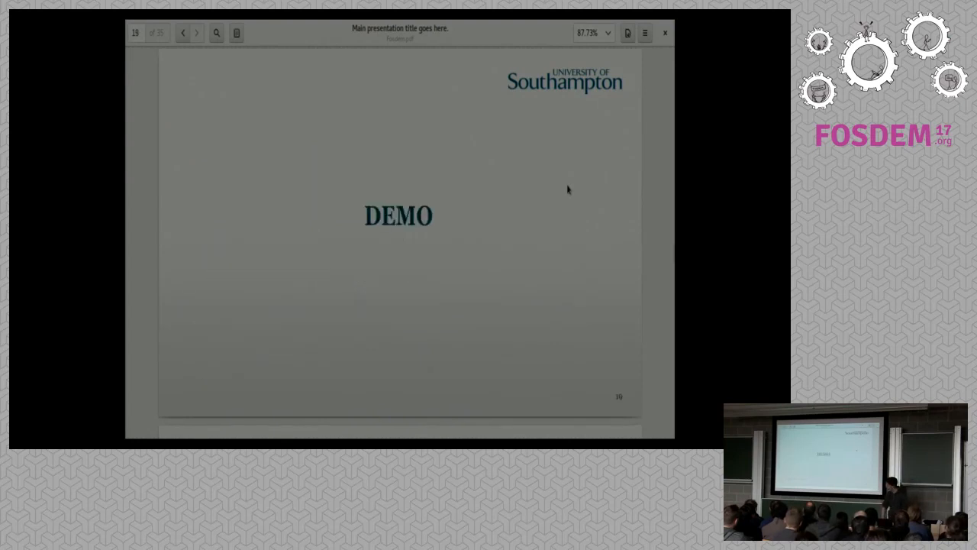
pyautogui.moveTo(164, 165)
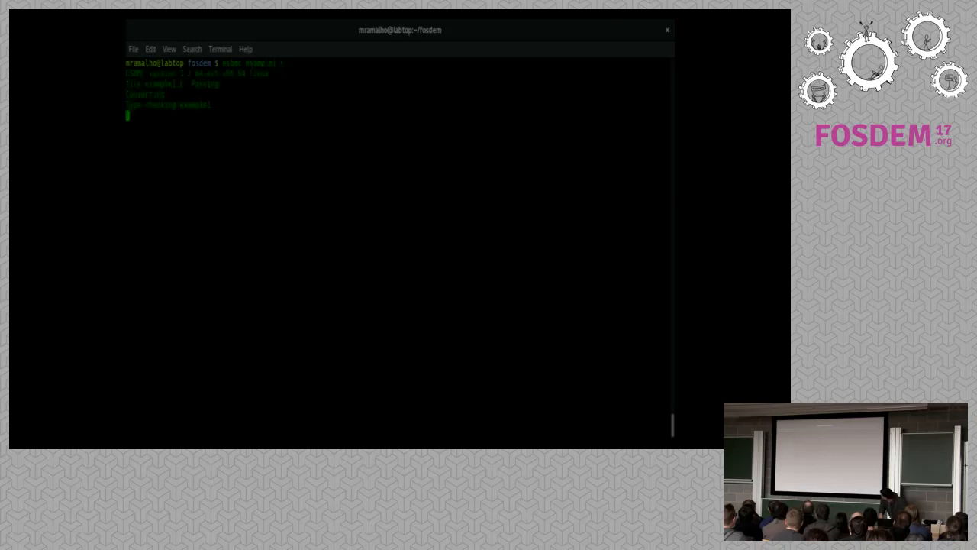
# Let the division-by-zero ESBMC run finish and bring up the example source in gedit.
pyautogui.press('Return')
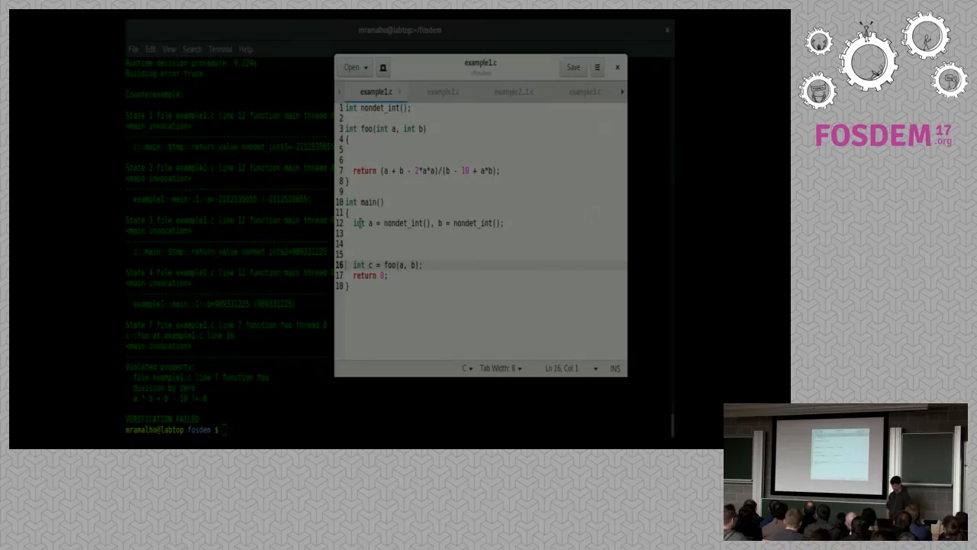
pyautogui.click(441, 92)
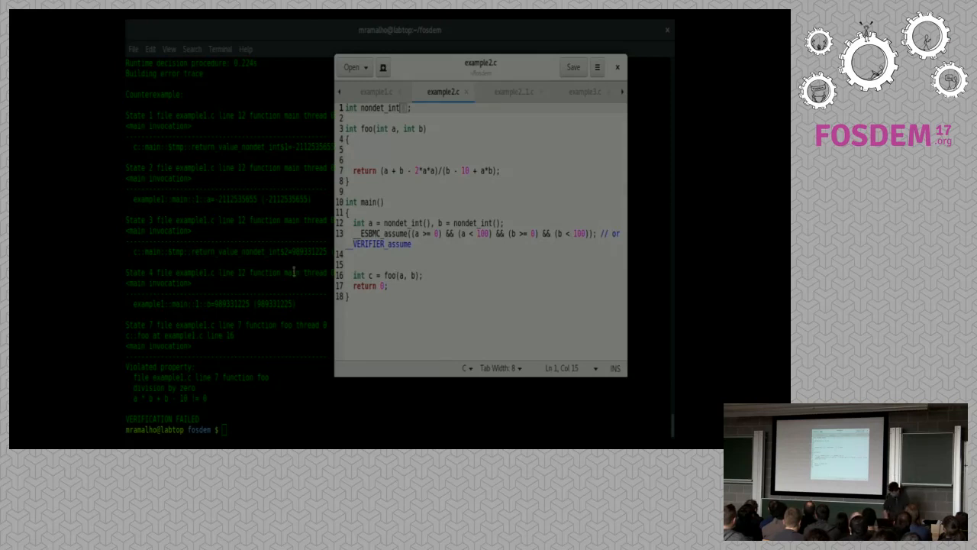
# Show example2.c, where foo divides by b - 10 + a*b under bounded inputs.
pyautogui.click(617, 67)
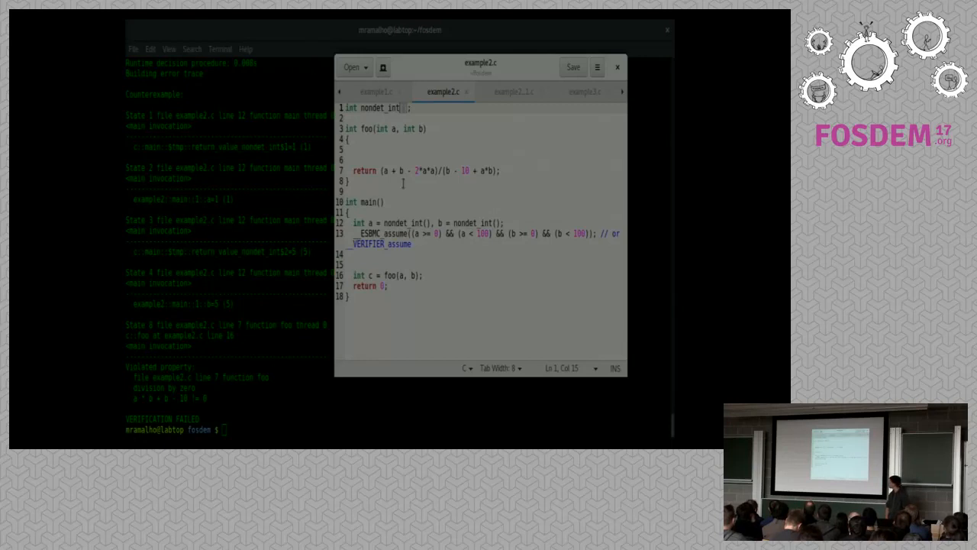
# Run esbmc example2.c in the terminal, getting a division-by-zero counterexample a=0, b=10.
pyautogui.click(616, 66)
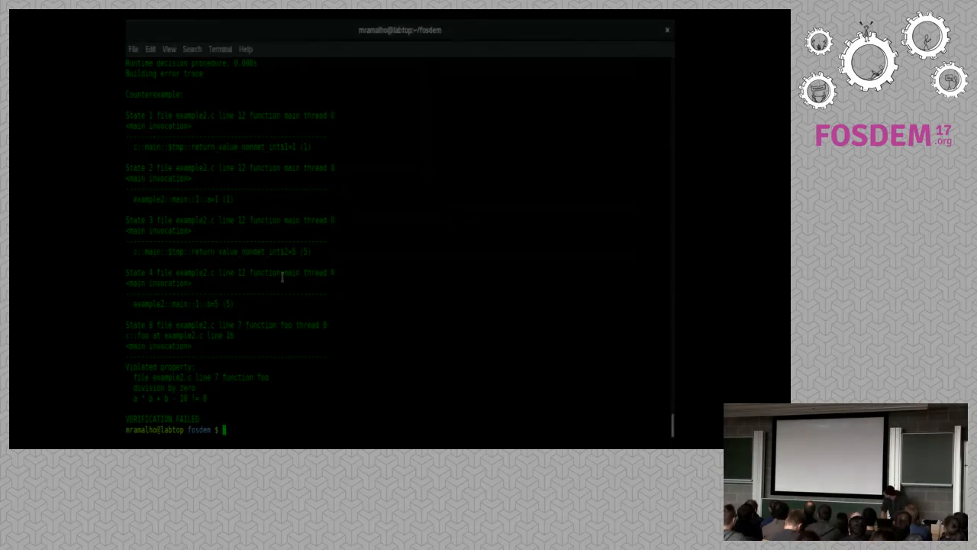
pyautogui.write('esbmc example2.c --narro')
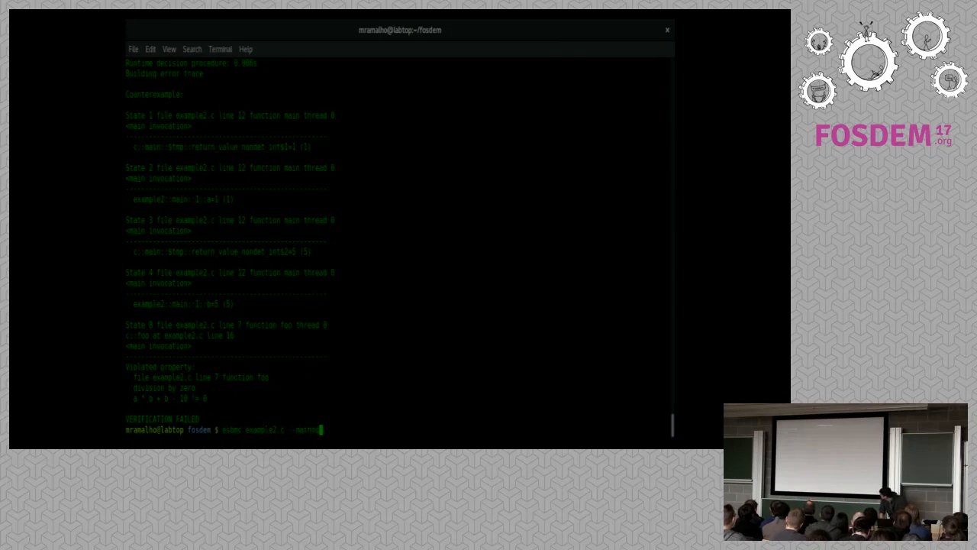
pyautogui.press('Return')
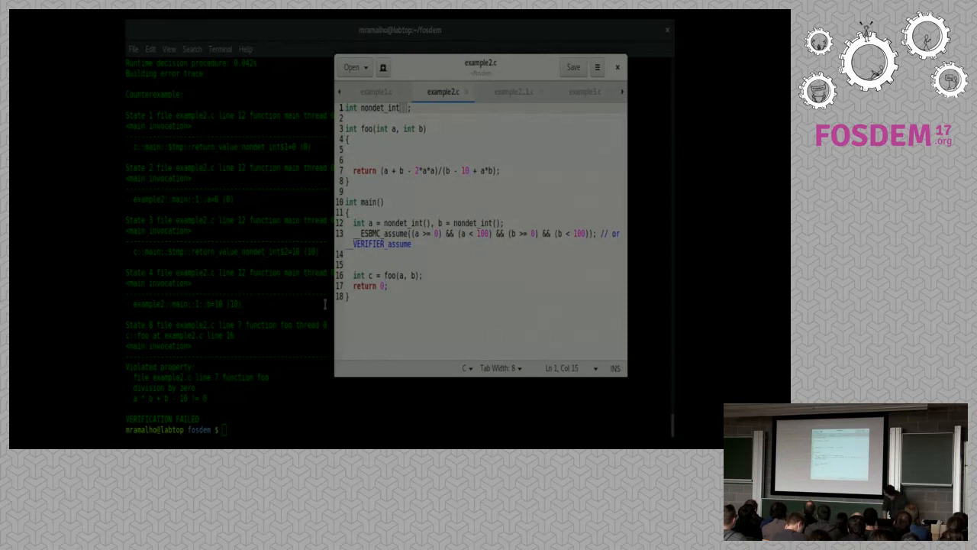
# Browse the example2_1.c, example3.c and example1.c tabs, then close gedit.
pyautogui.click(514, 92)
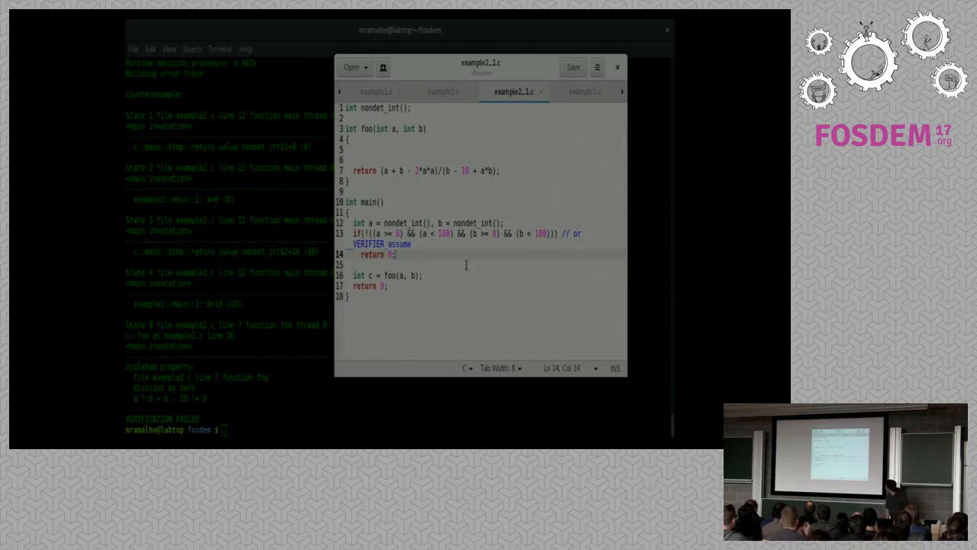
pyautogui.moveTo(584, 92)
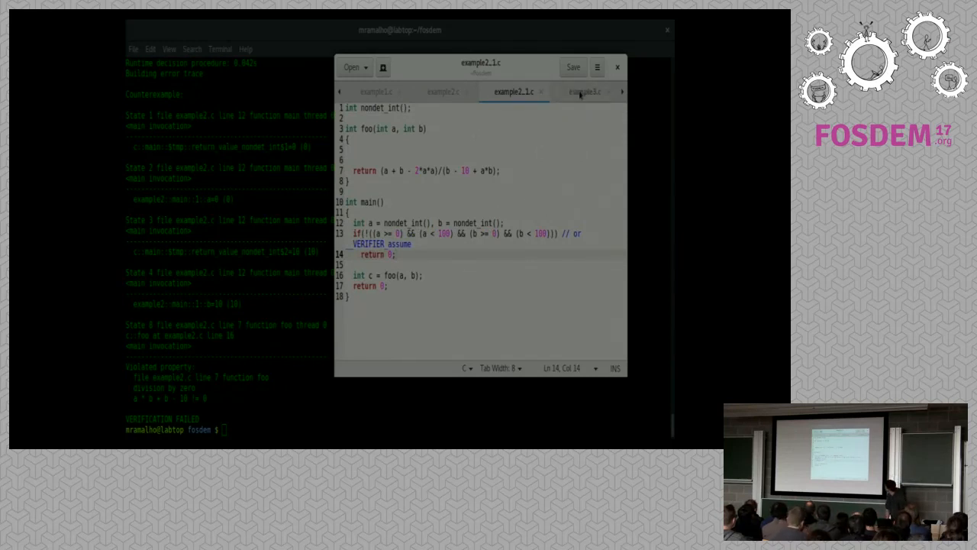
pyautogui.click(585, 92)
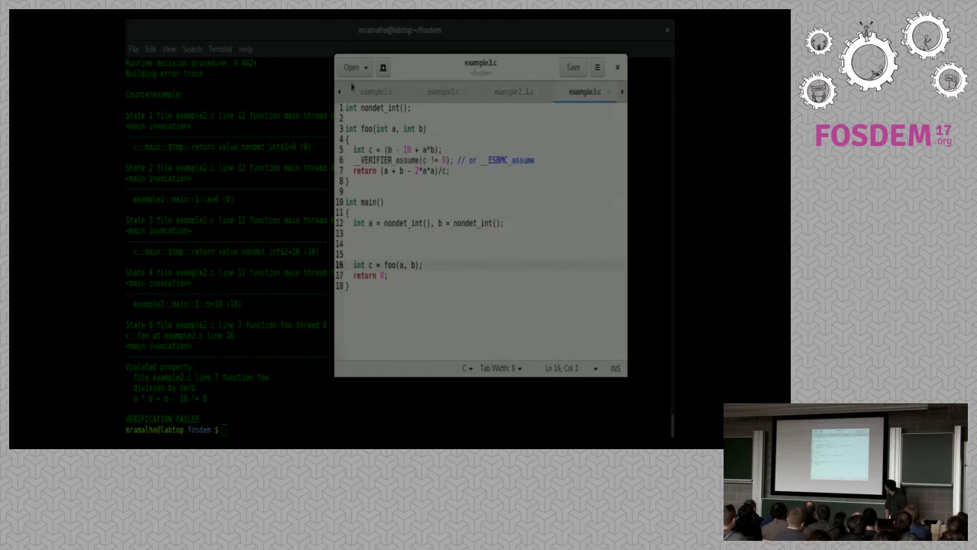
pyautogui.click(375, 92)
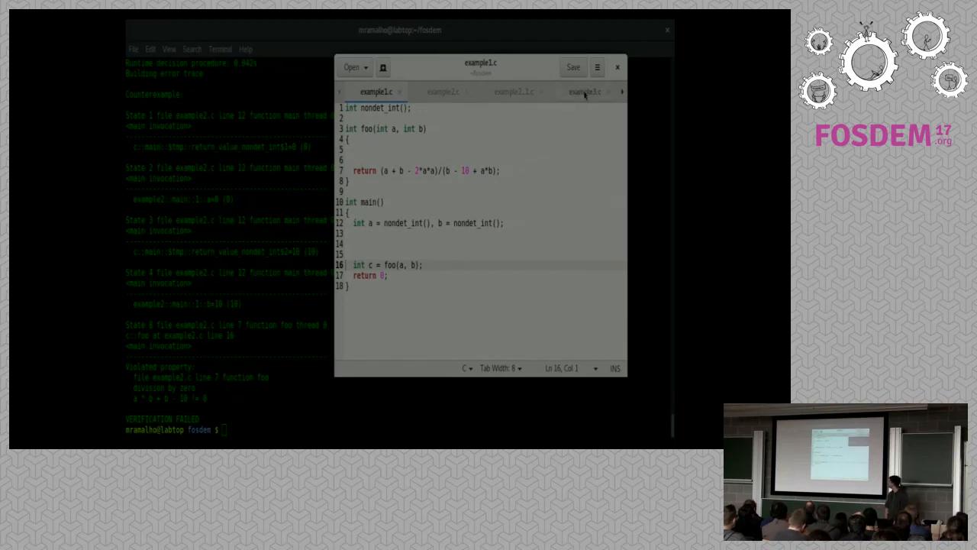
pyautogui.click(585, 92)
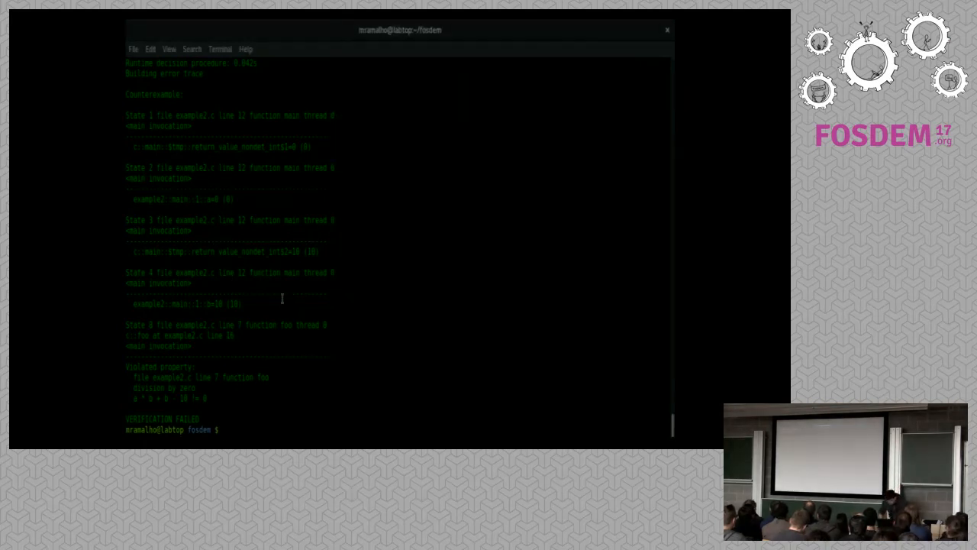
# Run esbmc example3.c --overflow-check, then preview and close deadlock.c.
pyautogui.write('esbmc example3.c')
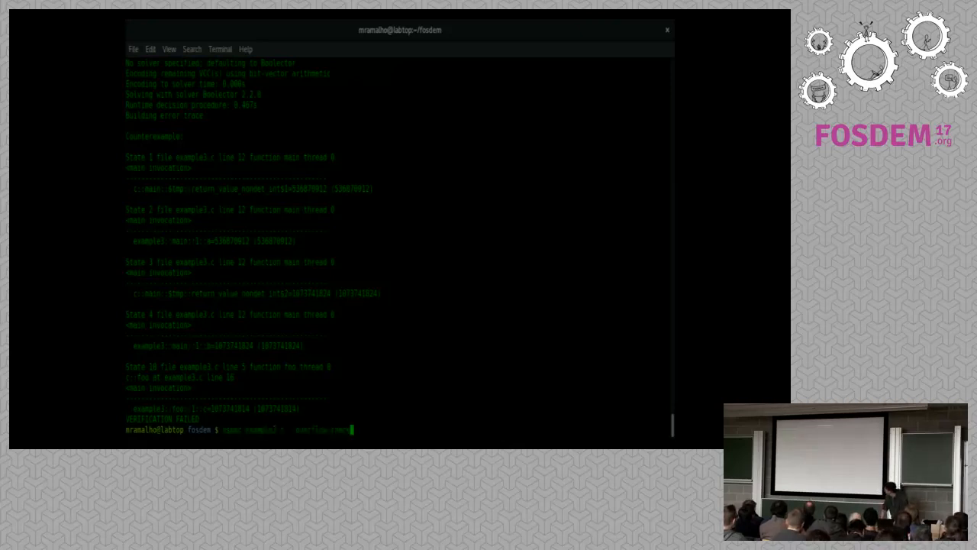
pyautogui.write('--overflow-check')
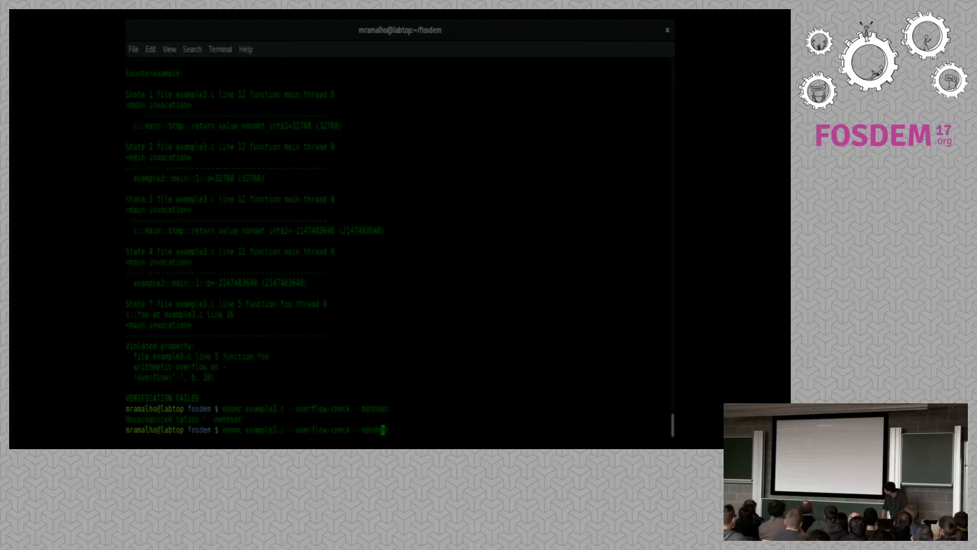
pyautogui.press('Return')
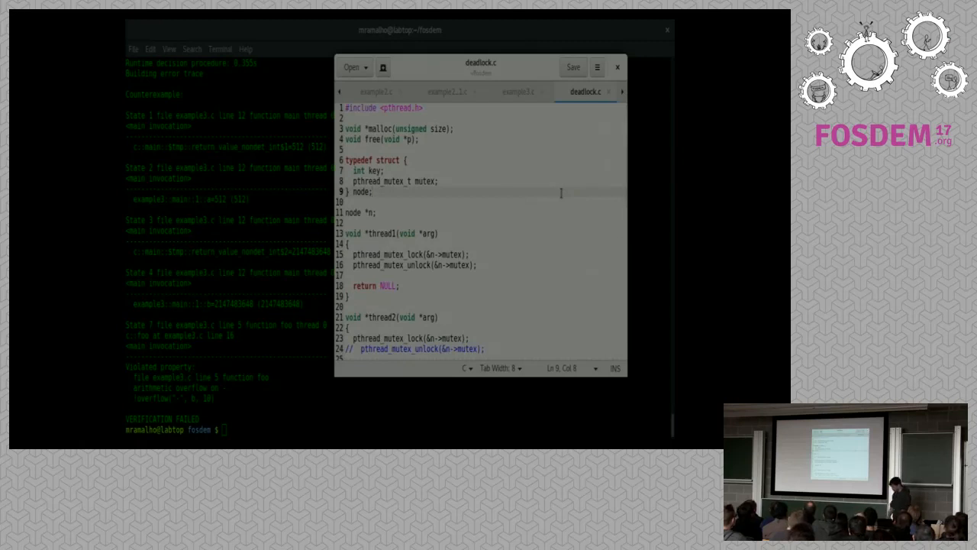
pyautogui.scroll(-3)
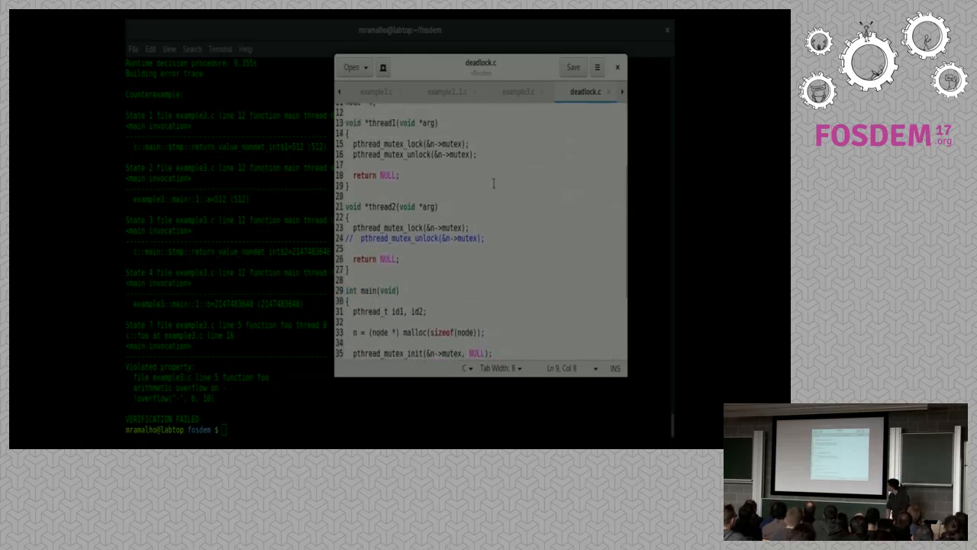
pyautogui.click(616, 68)
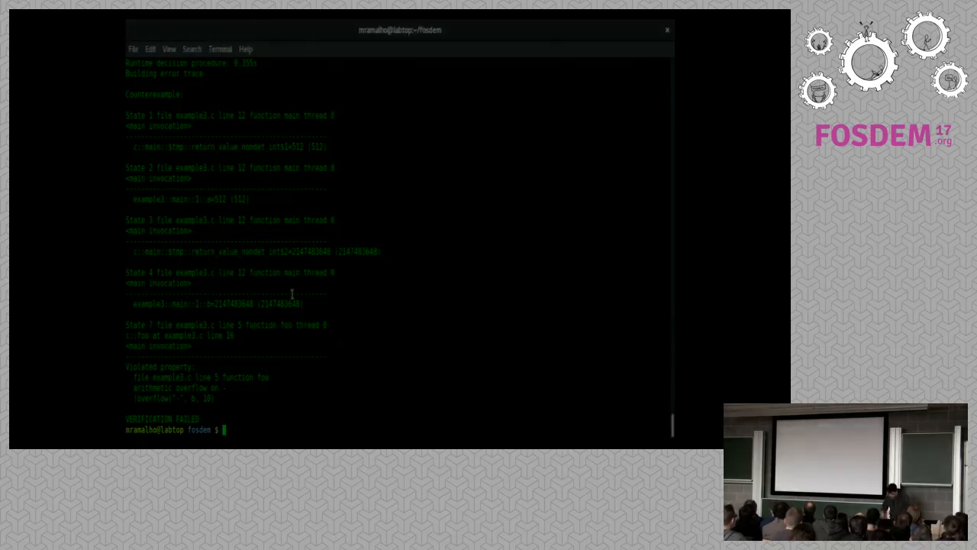
# Clear the terminal, enter the malloc option for deadlock.c, and dismiss the deadlock.c source.
pyautogui.write('clear')
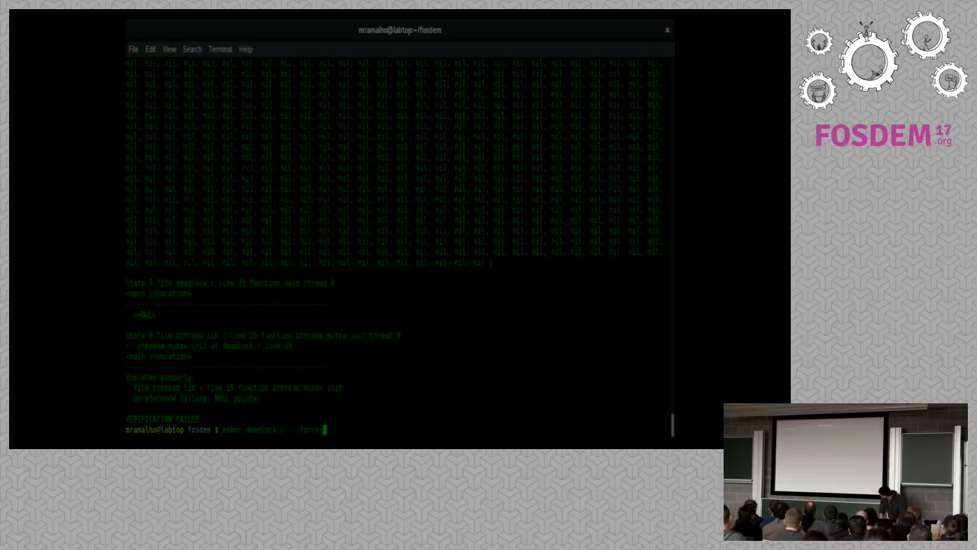
pyautogui.write('malloc-seq')
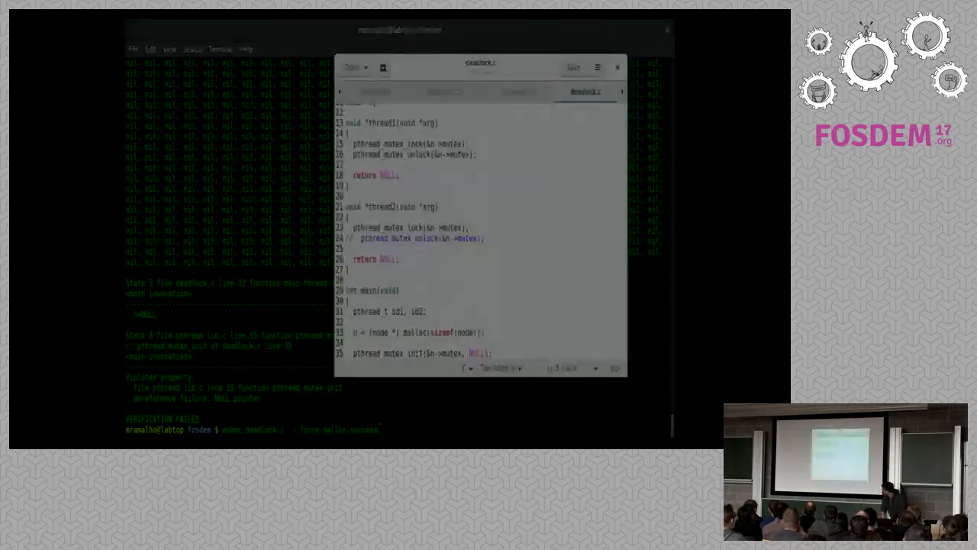
pyautogui.click(617, 66)
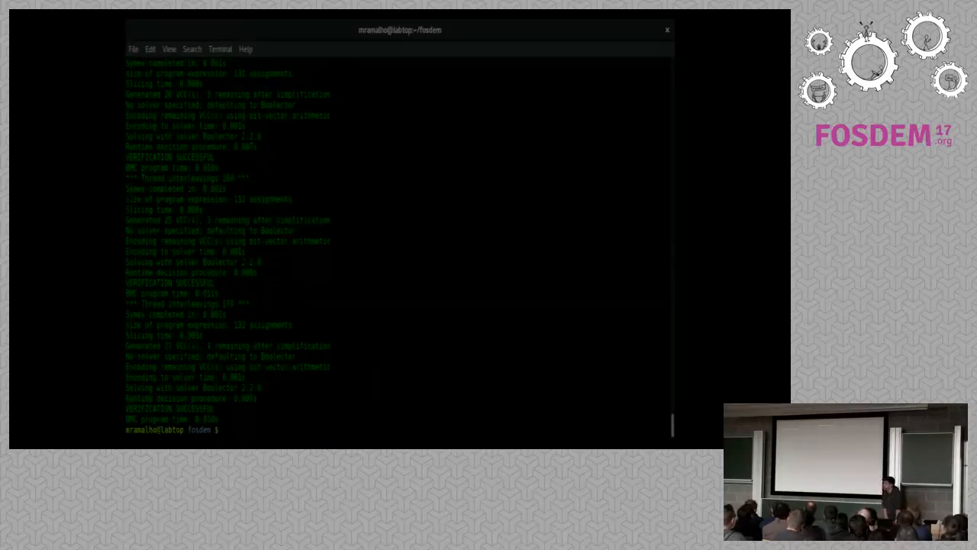
# Run esbmc deadlock.c --force-malloc-success, then return to the Clang Frontend slide.
pyautogui.write('esbmc deadlock.c --force-malloc-success')
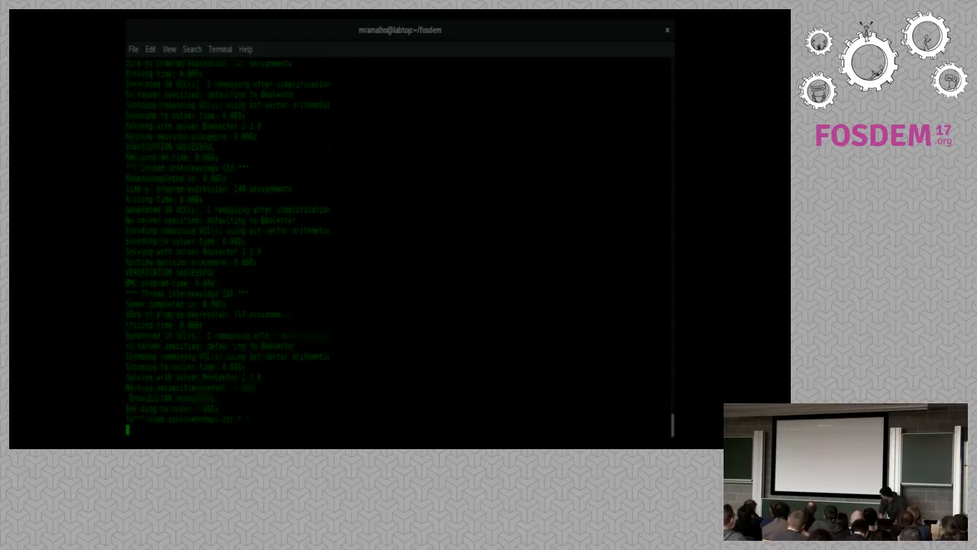
pyautogui.press('Return')
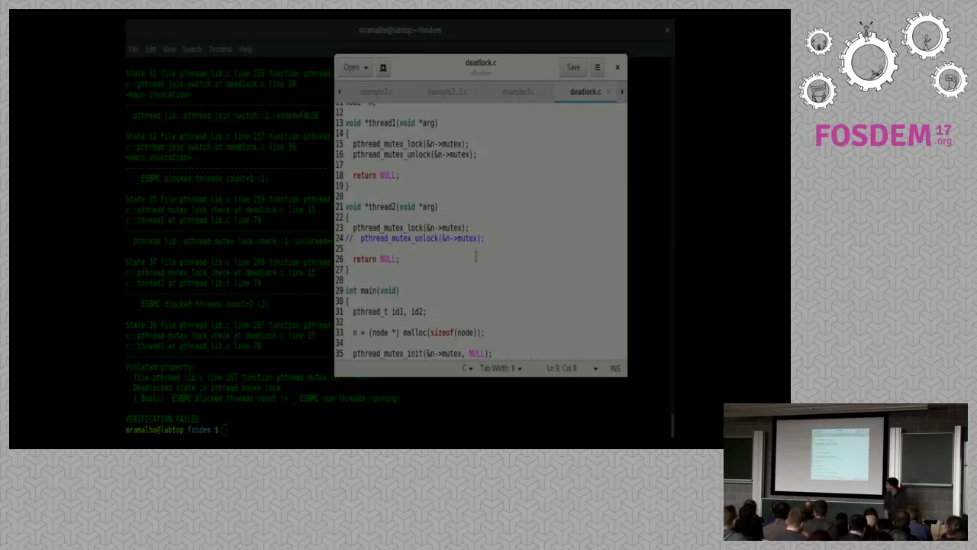
pyautogui.click(616, 67)
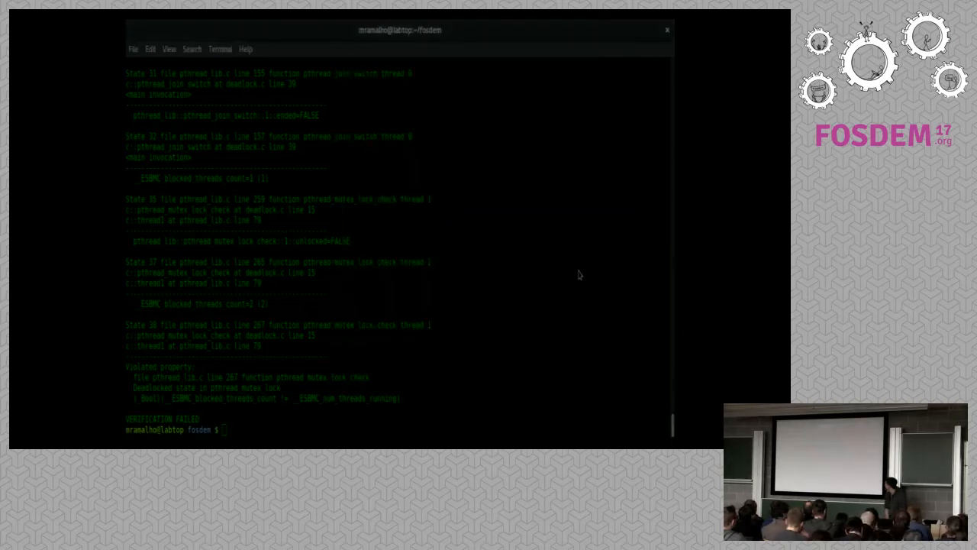
pyautogui.moveTo(542, 282)
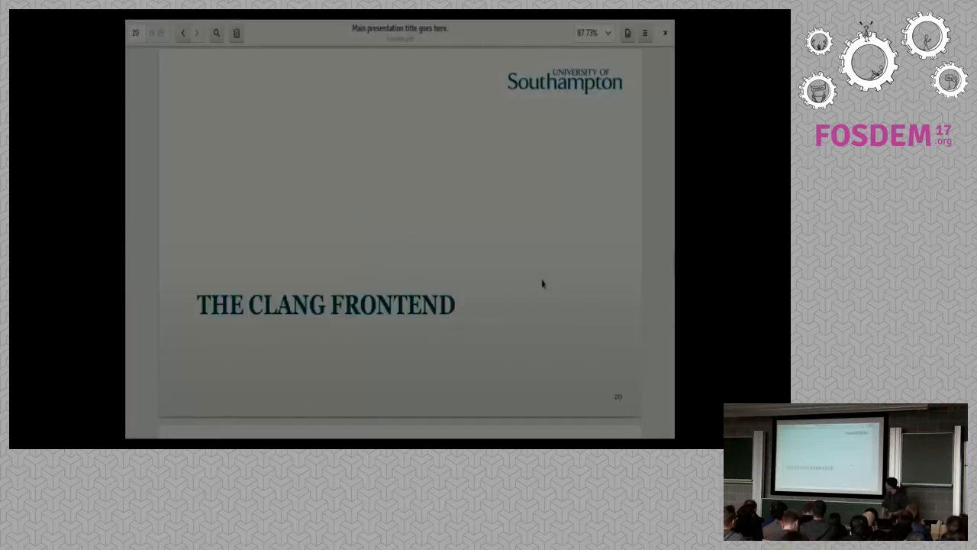
# Go to the 'Why we are moving to clang' slide, showing and closing the compound literal example.
pyautogui.click(196, 32)
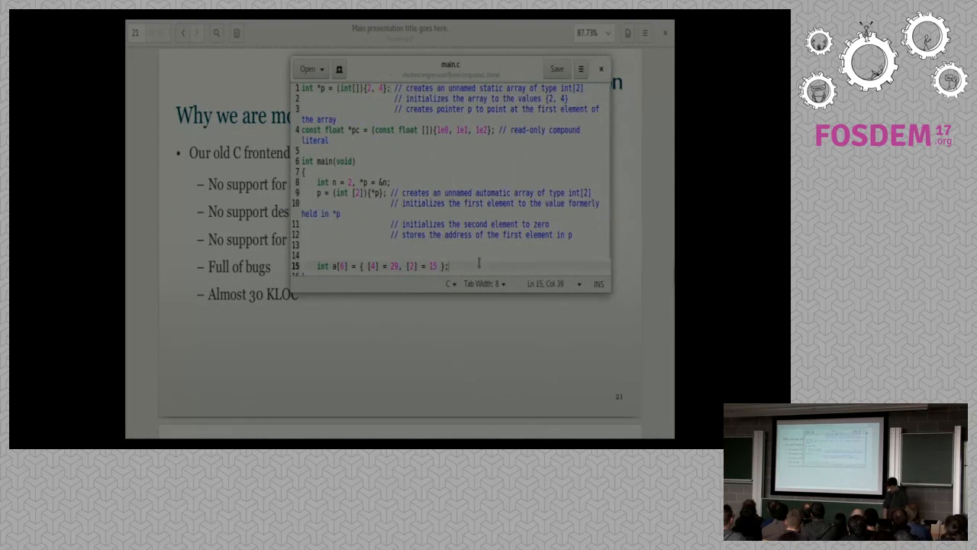
pyautogui.click(601, 69)
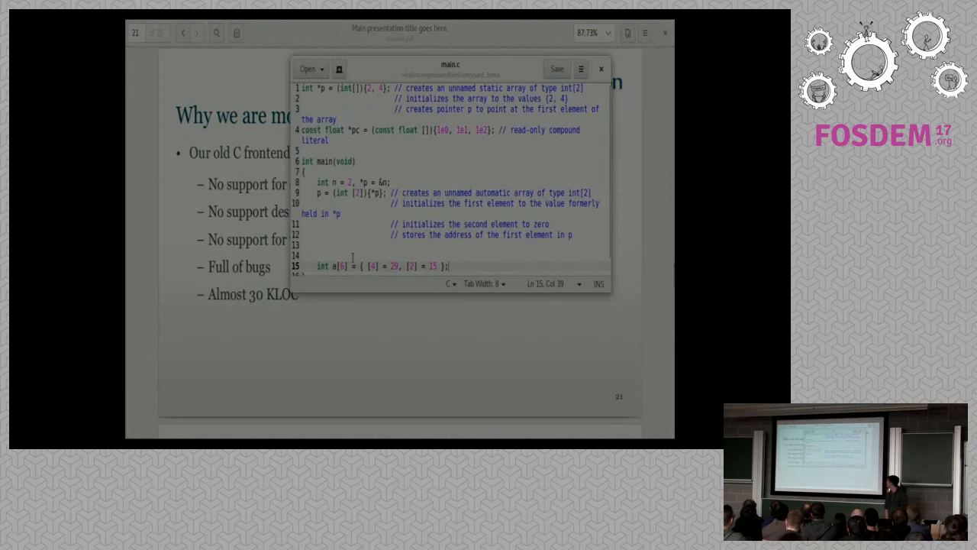
pyautogui.click(601, 69)
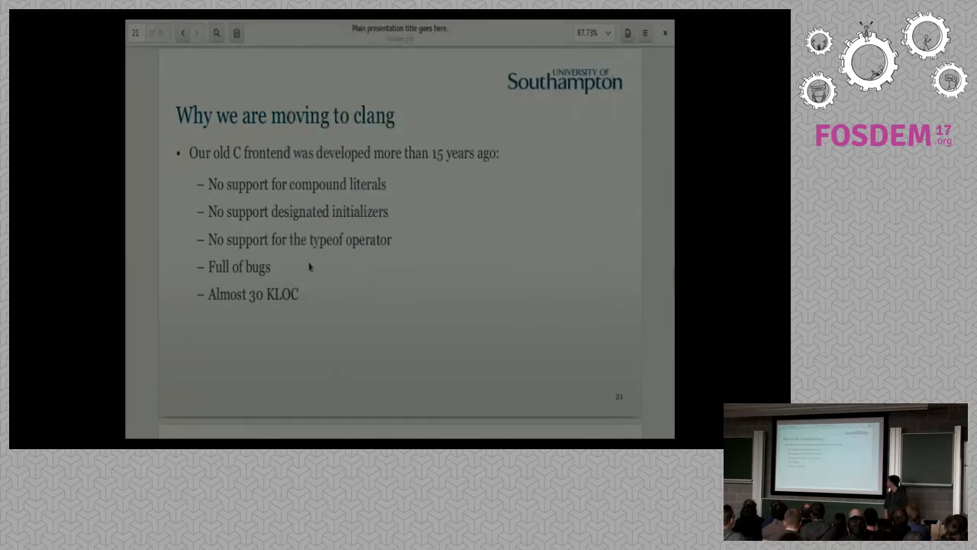
pyautogui.moveTo(420, 368)
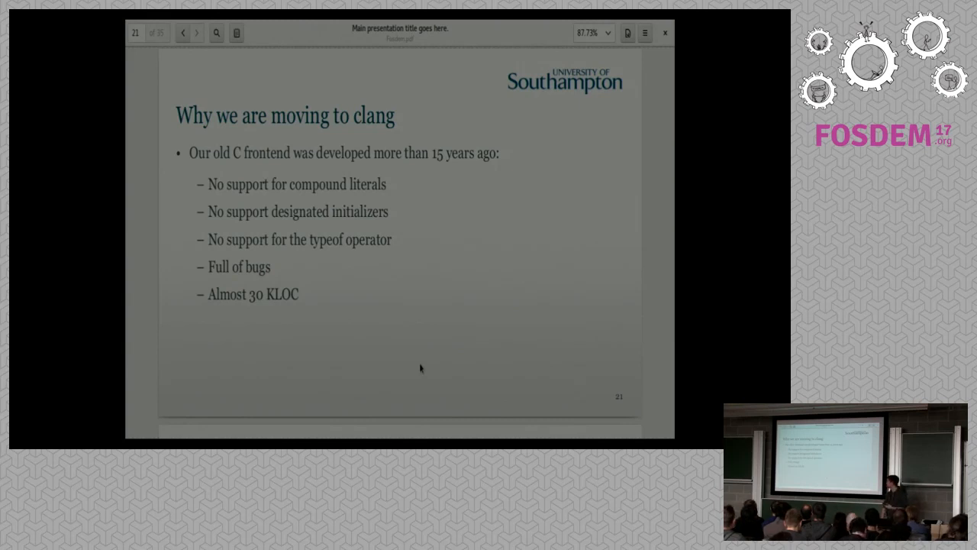
# Advance to slide 24 on clang's well-defined AST and real compiler warnings.
pyautogui.click(196, 32)
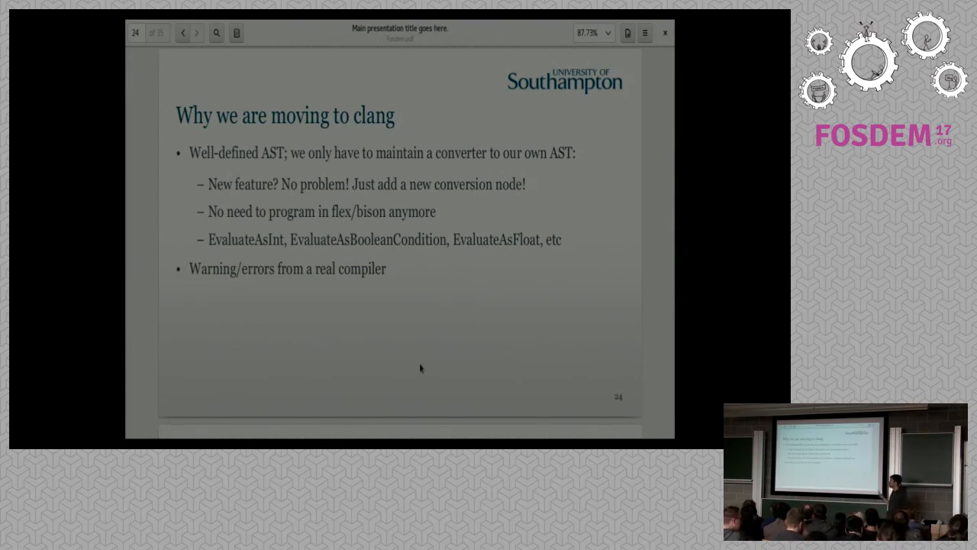
# Step through the slides to page 28 on the AST's instantiated templates.
pyautogui.click(197, 32)
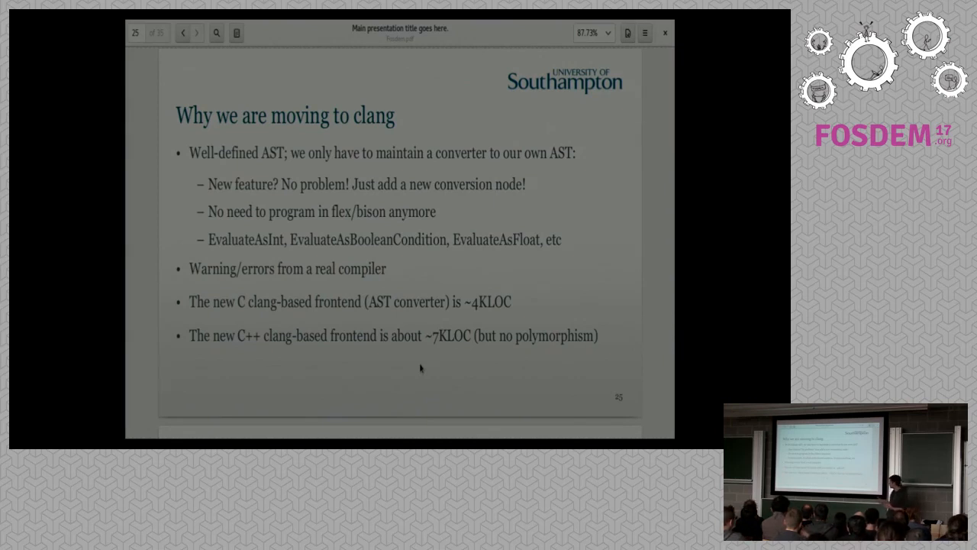
pyautogui.click(196, 32)
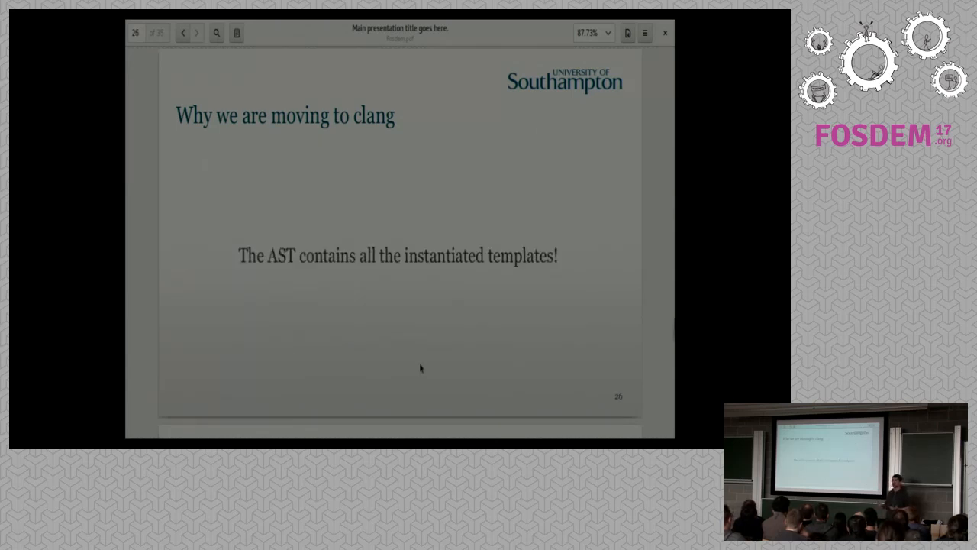
pyautogui.click(196, 33)
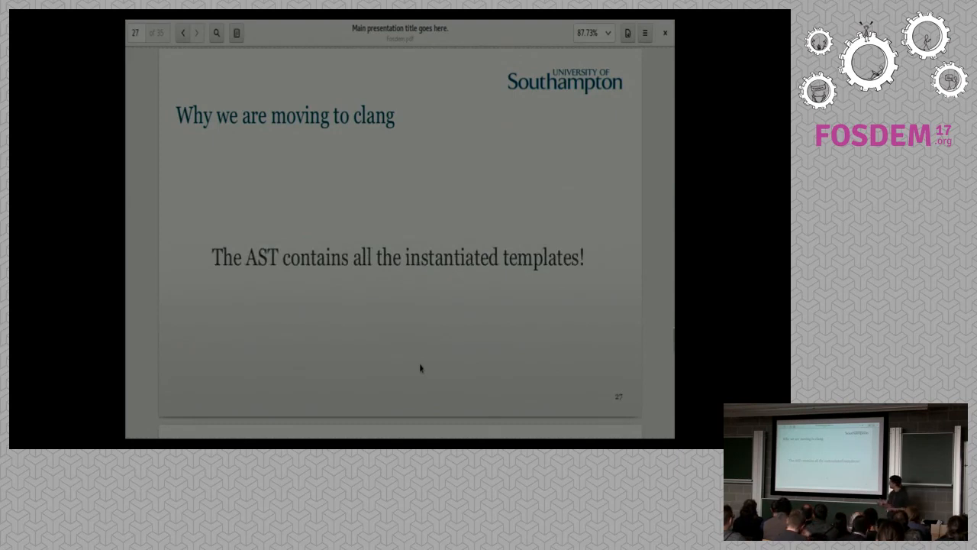
pyautogui.click(196, 32)
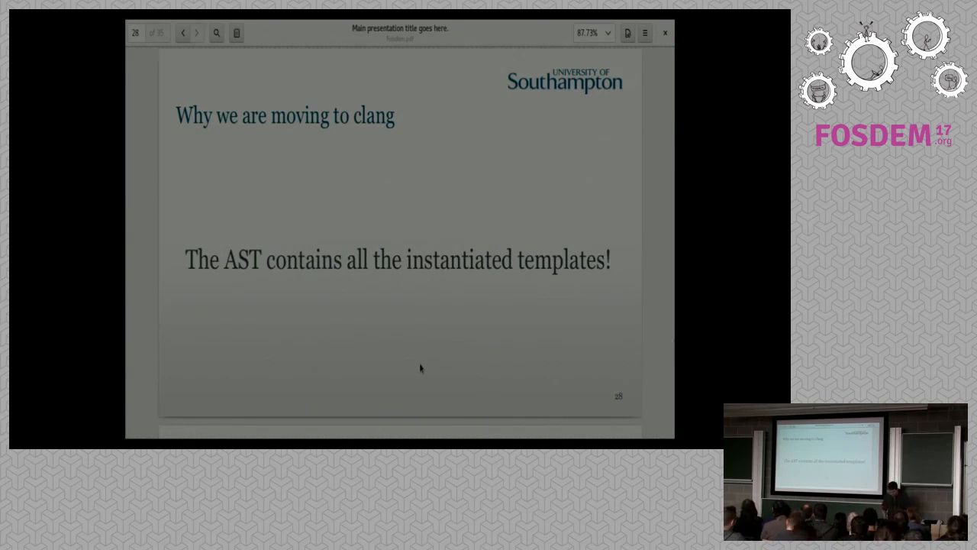
pyautogui.moveTo(167, 304)
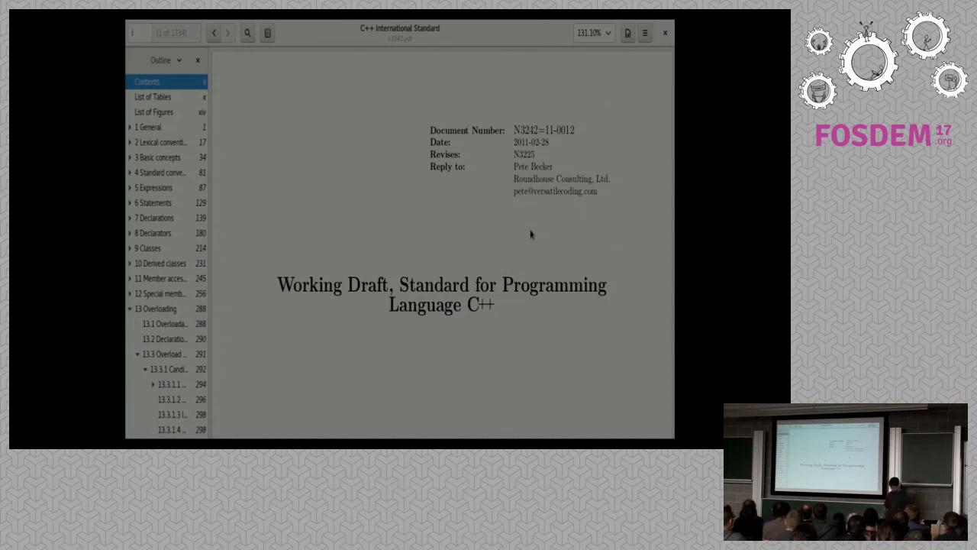
pyautogui.moveTo(284, 292)
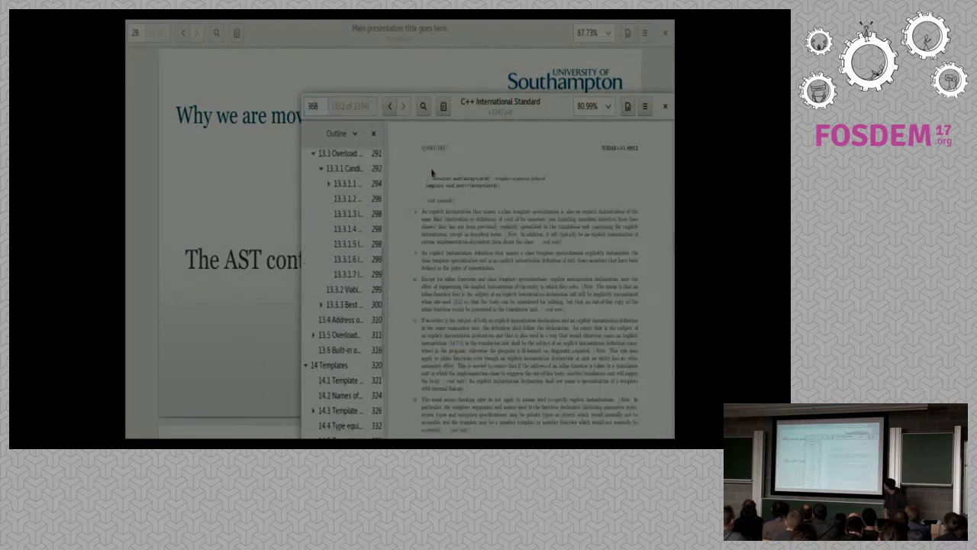
# Scroll the C++ standard's section 14.7.3 on explicit specialization down to page 370.
pyautogui.click(389, 106)
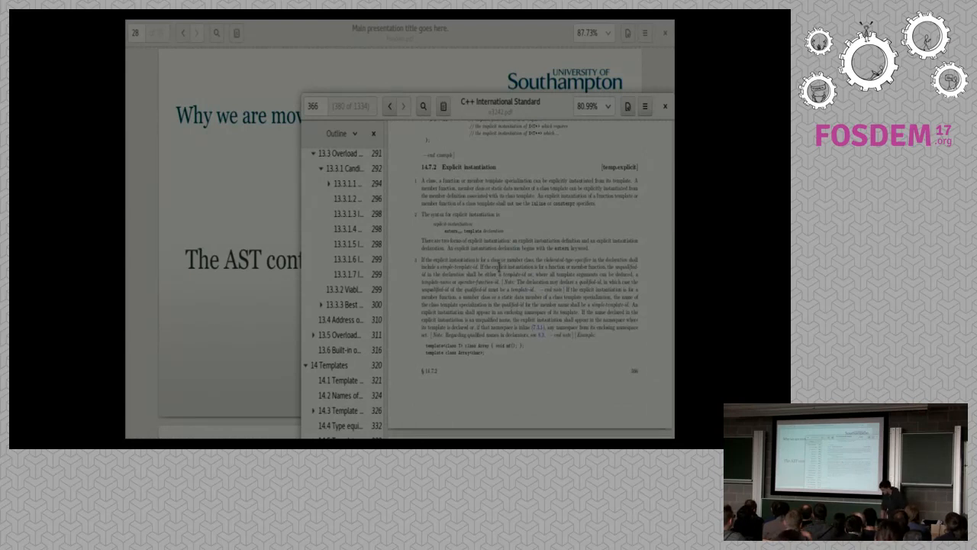
pyautogui.scroll(-3)
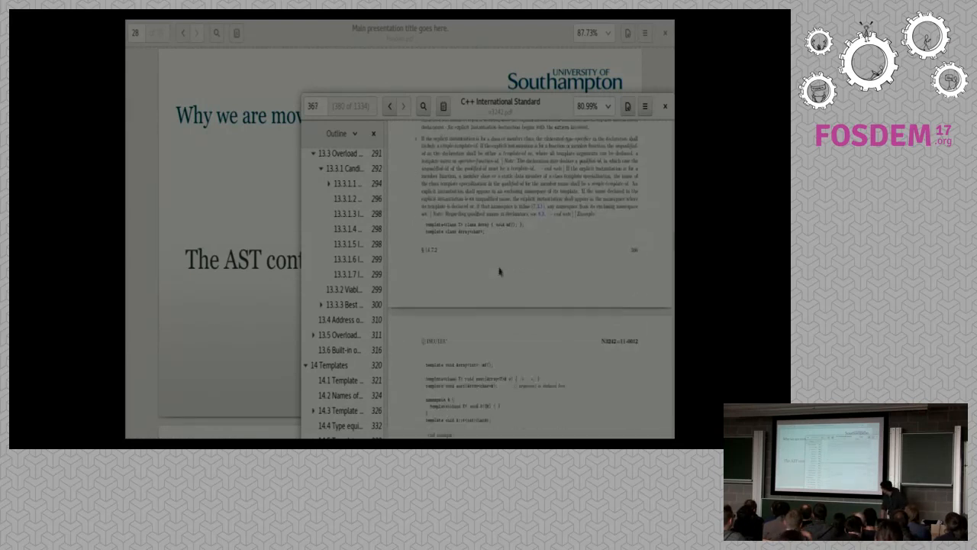
pyautogui.scroll(-3)
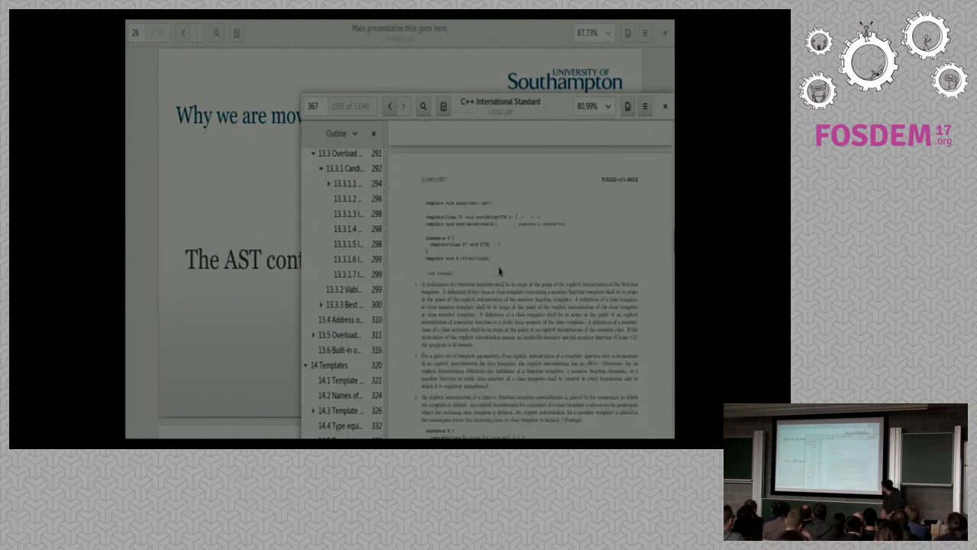
pyautogui.scroll(-3)
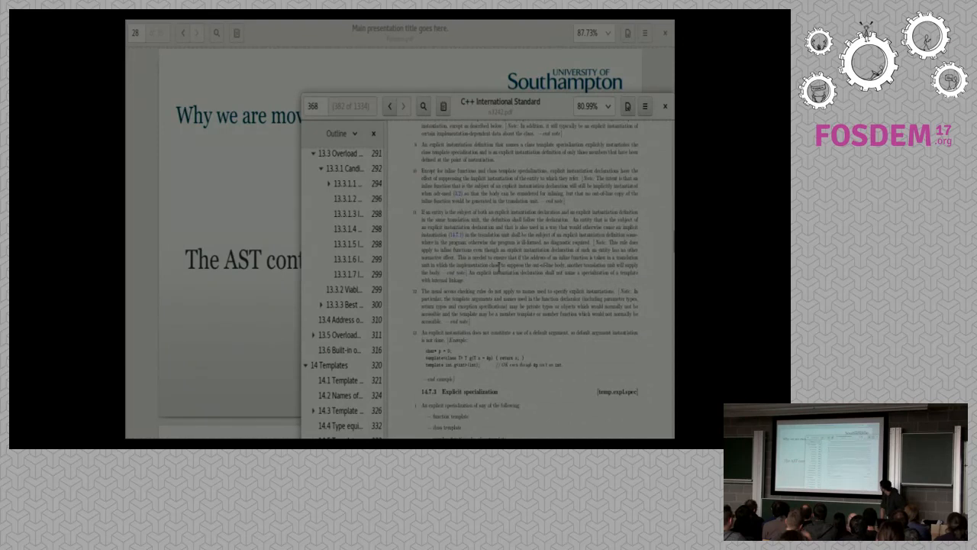
pyautogui.scroll(-3)
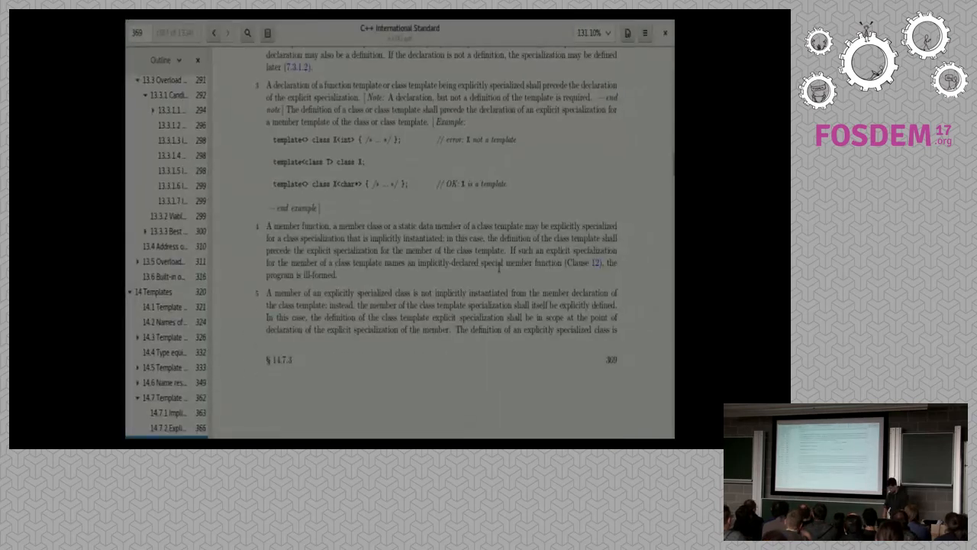
pyautogui.scroll(-3)
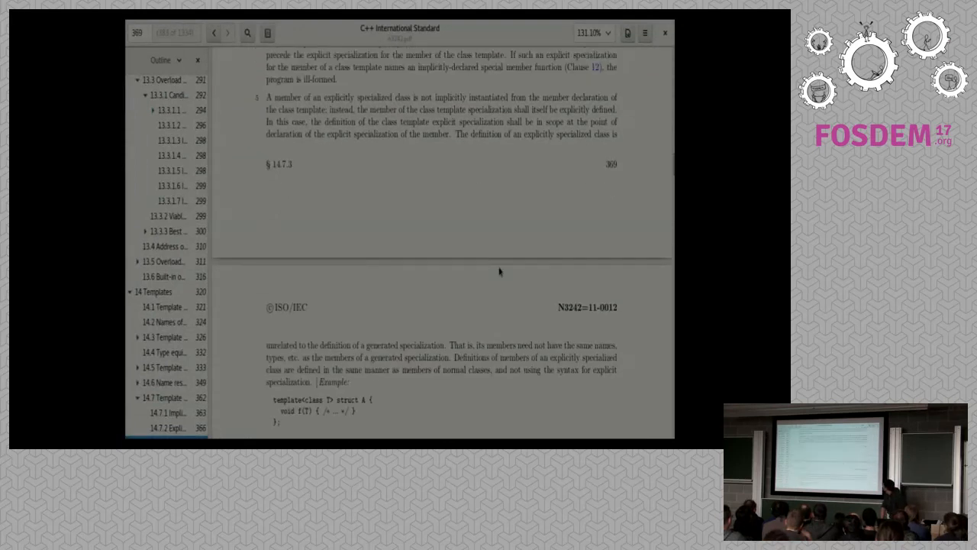
pyautogui.scroll(-3)
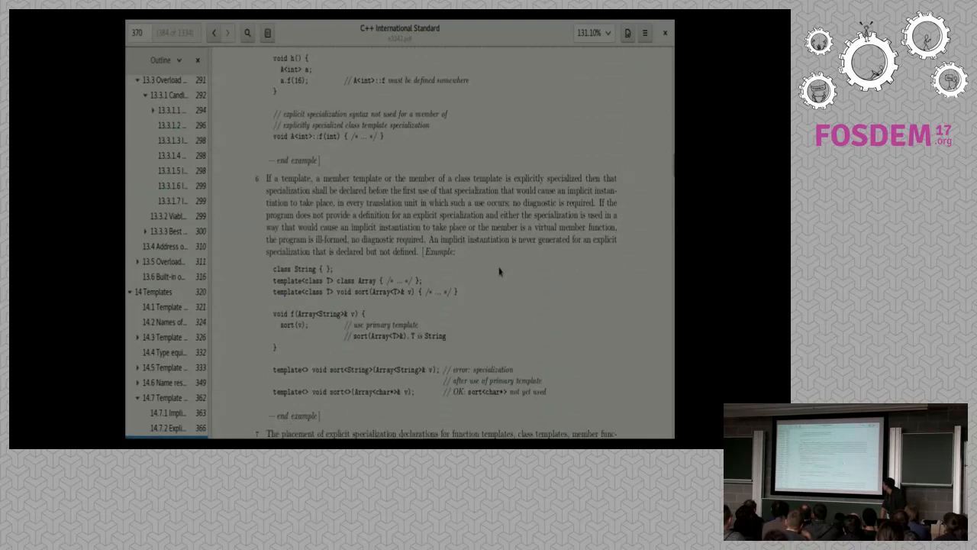
pyautogui.scroll(-3)
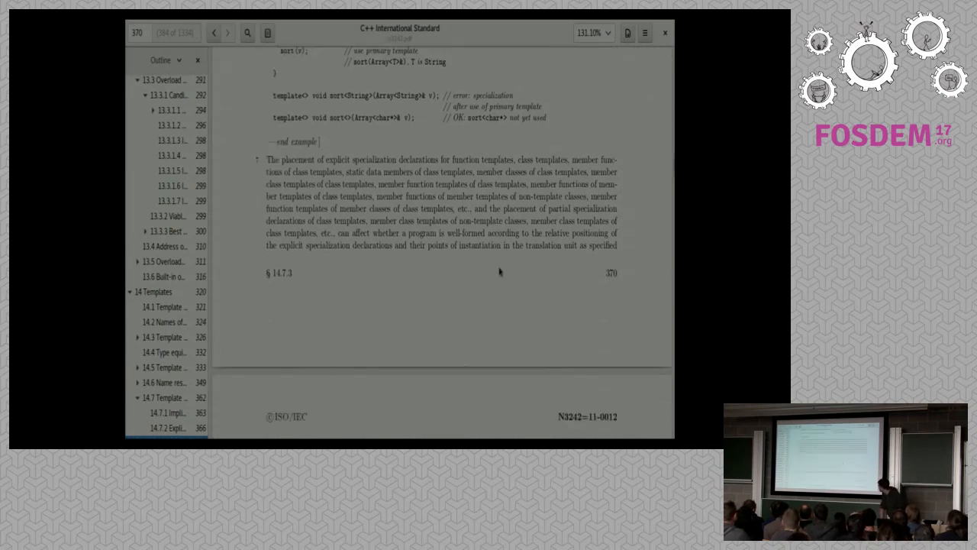
pyautogui.scroll(-3)
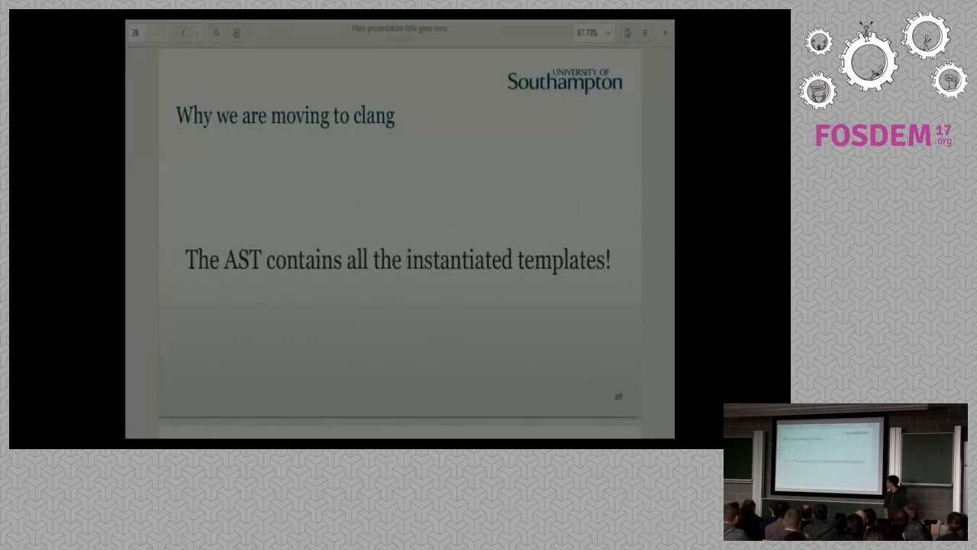
pyautogui.moveTo(338, 156)
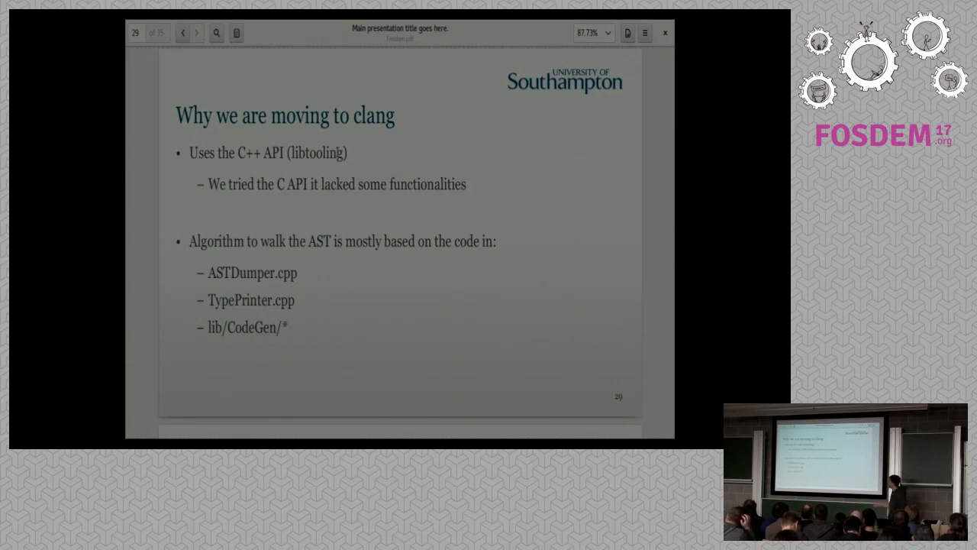
# Advance to slide 30 listing clang's limitations.
pyautogui.click(197, 32)
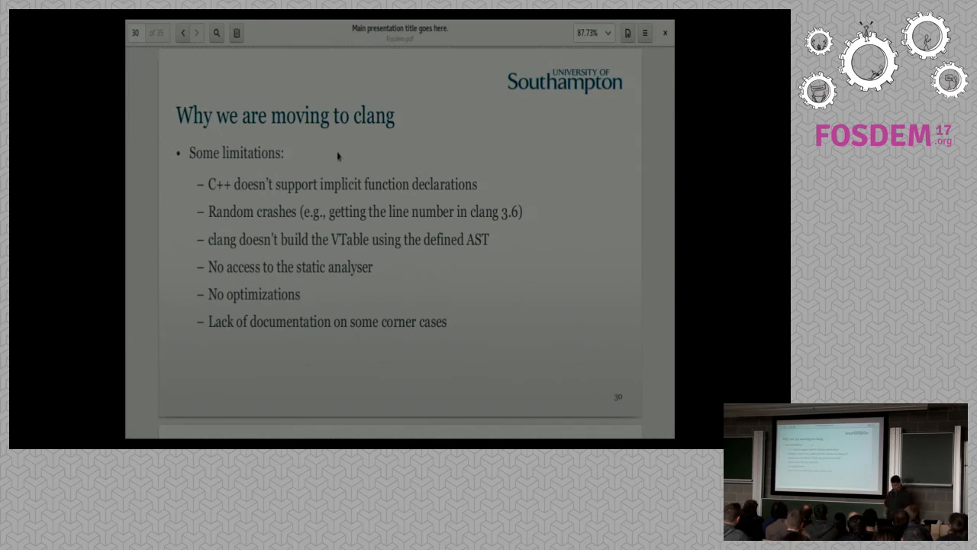
pyautogui.moveTo(300, 162)
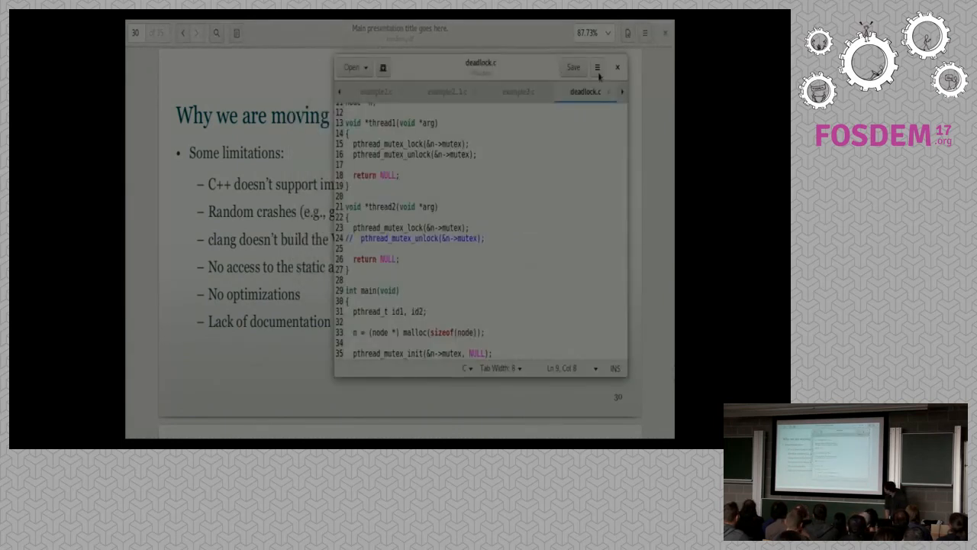
# Display corner_case.cpp, with class X's char str[20][20][230] member, in gedit.
pyautogui.click(579, 91)
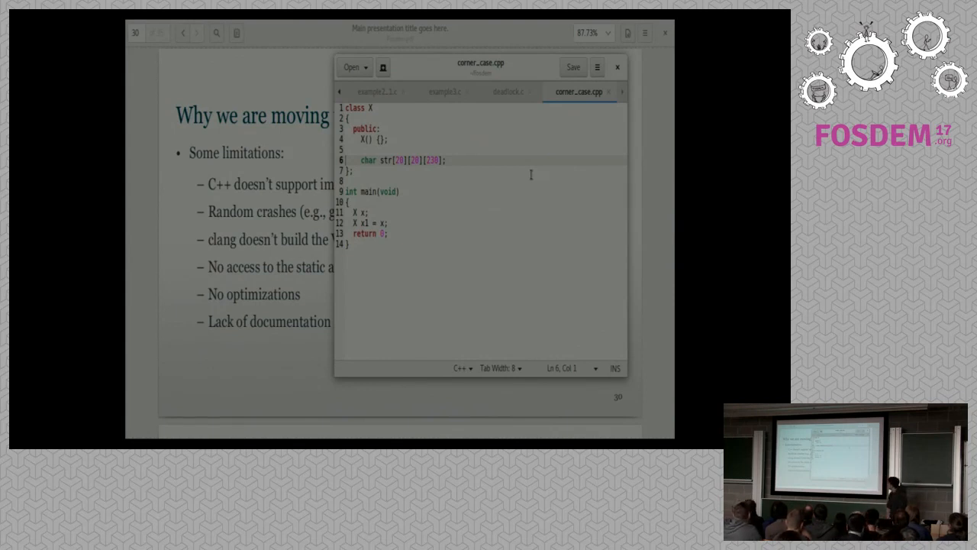
pyautogui.click(389, 222)
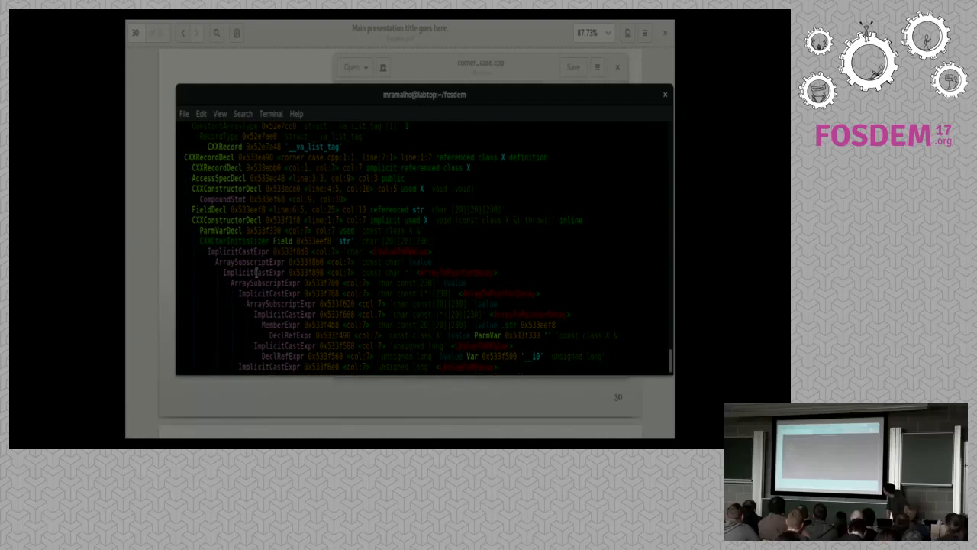
# Scroll the corner_case.cpp clang AST dump to the implicit copy constructor.
pyautogui.scroll(-3)
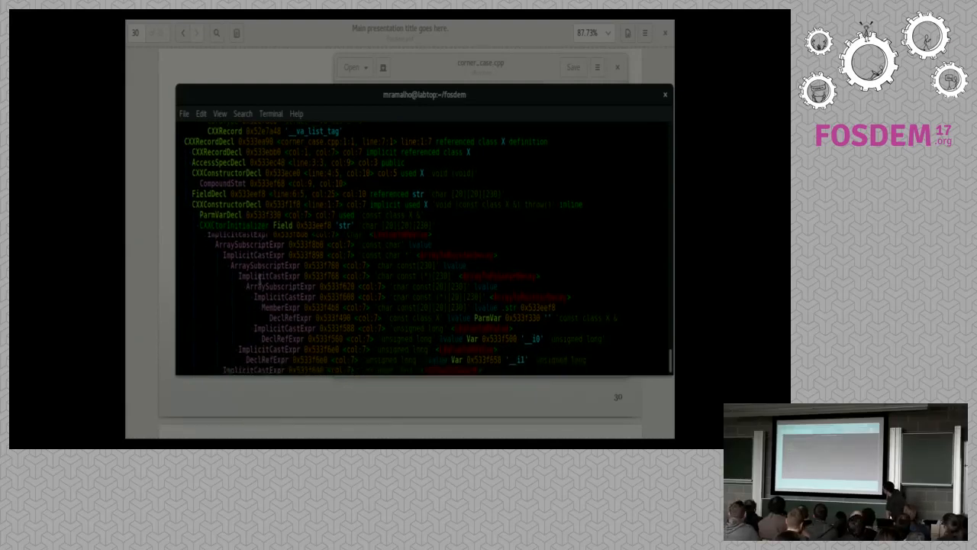
pyautogui.scroll(-3)
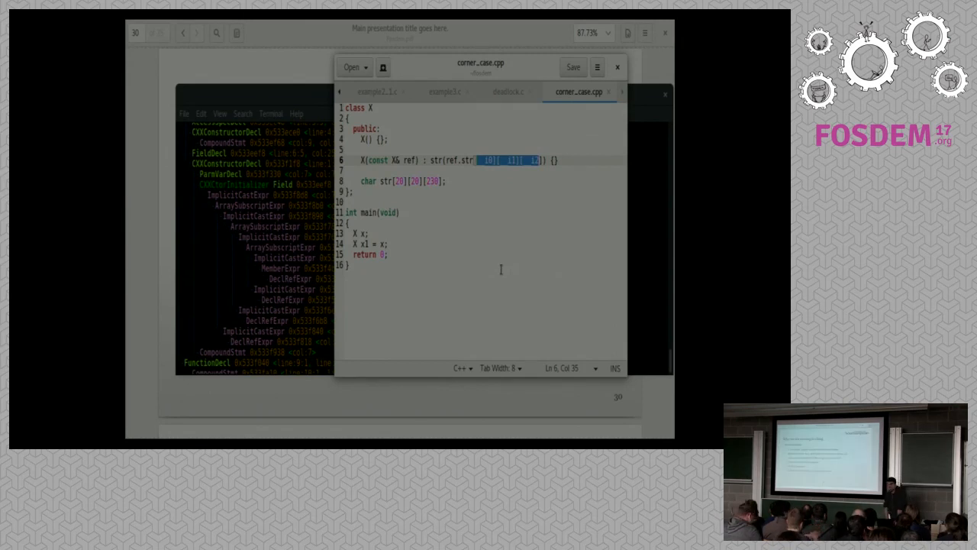
pyautogui.moveTo(407, 368)
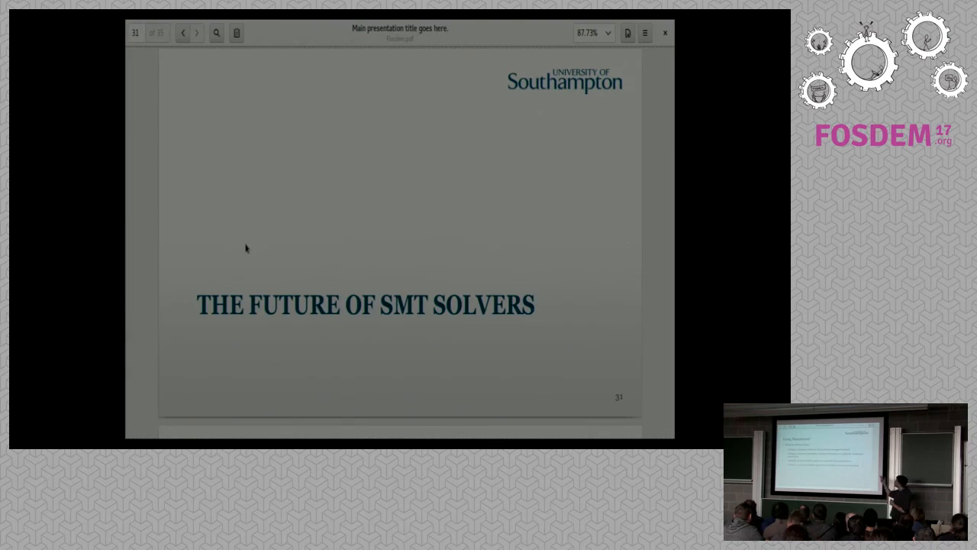
# Move past 'THE FUTURE OF SMT SOLVERS' title slide in the Fosdem.pdf deck.
pyautogui.click(197, 32)
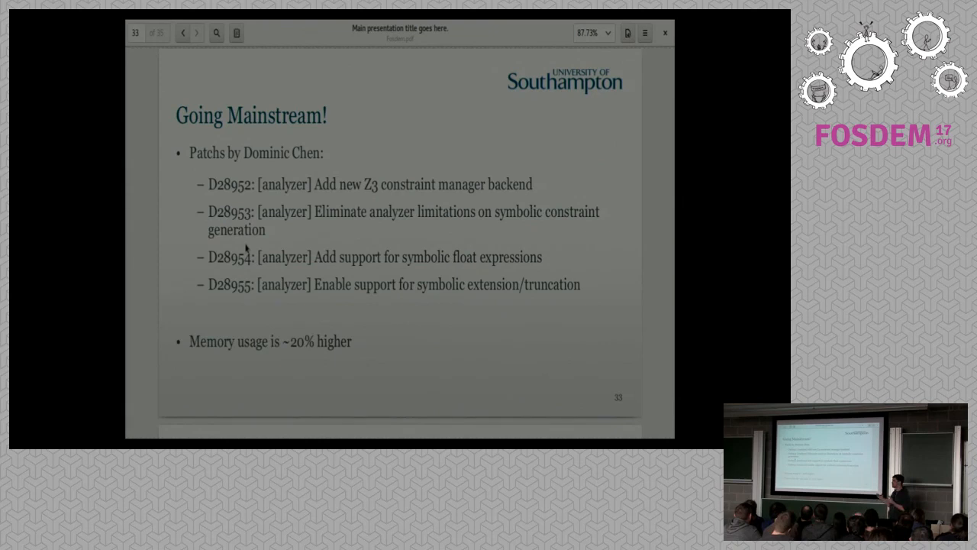
# Advance through the ~15x test-suite timing slide to the 'Thank you!' slide.
pyautogui.click(196, 33)
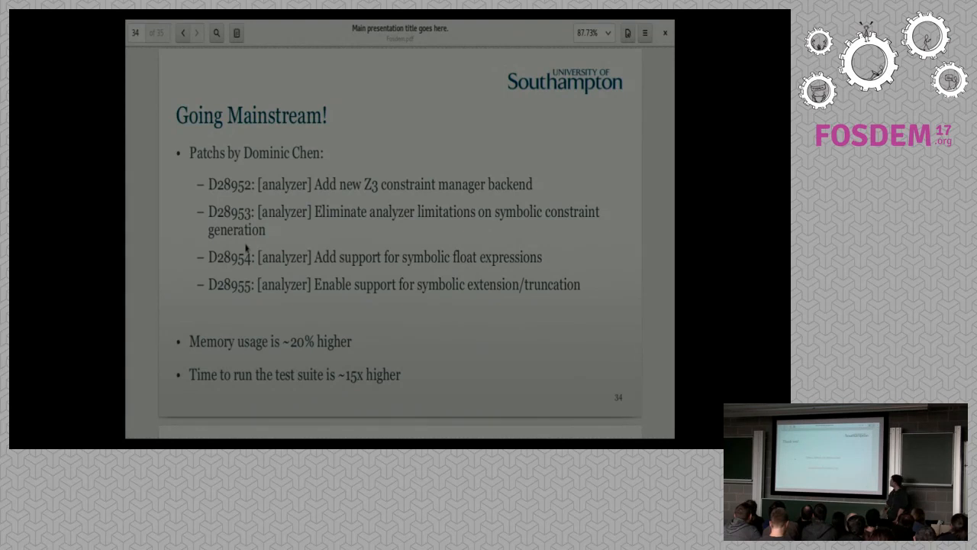
pyautogui.click(195, 32)
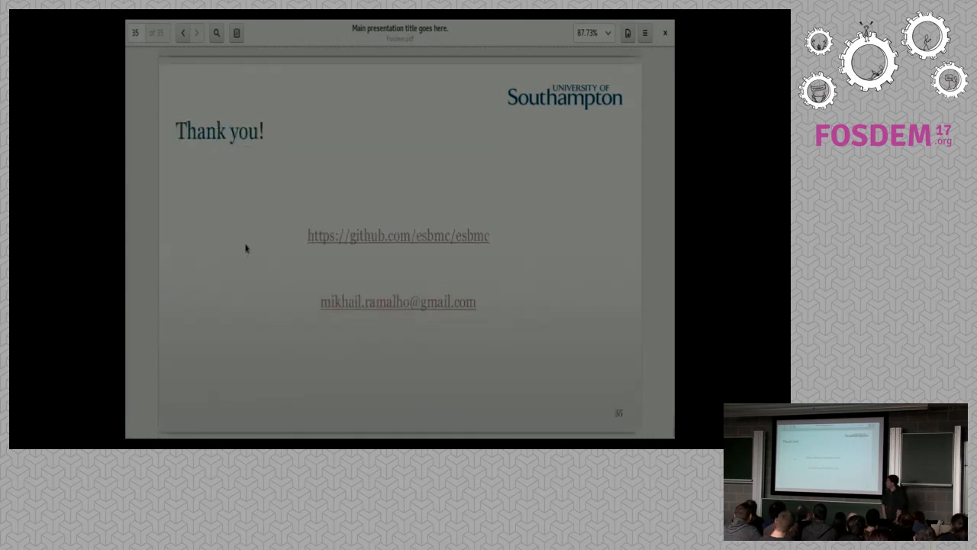